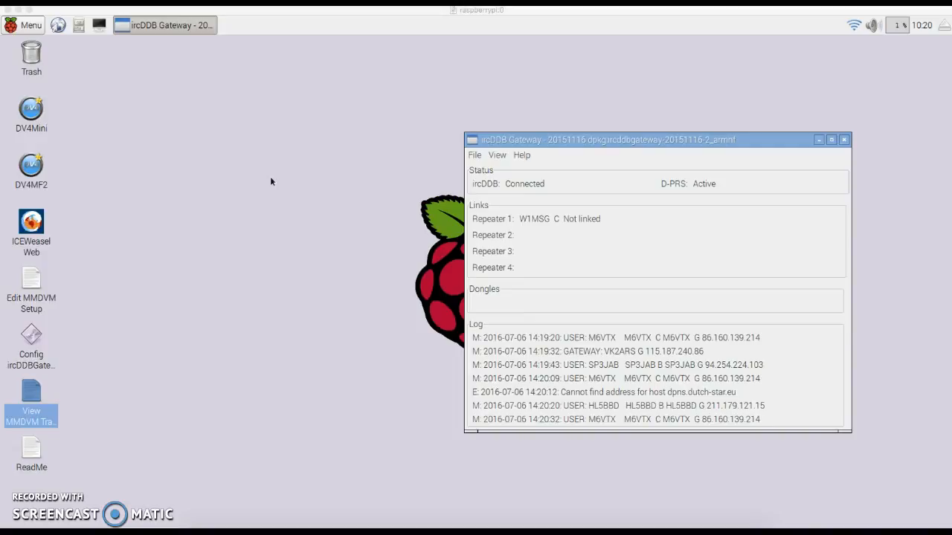
pyautogui.moveTo(644, 348)
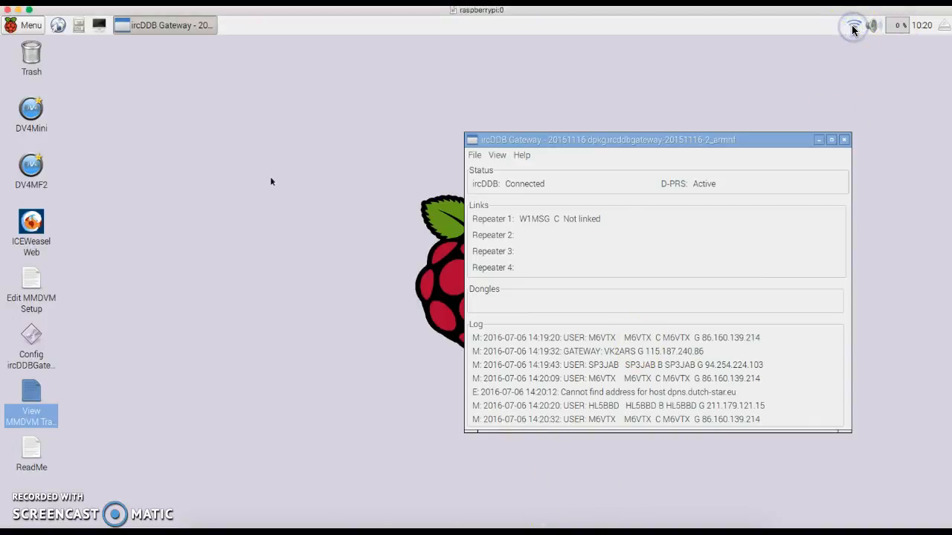
# - Page through the gateway configuration tabs from Repeater 1 to Repeater 4
pyautogui.click(853, 24)
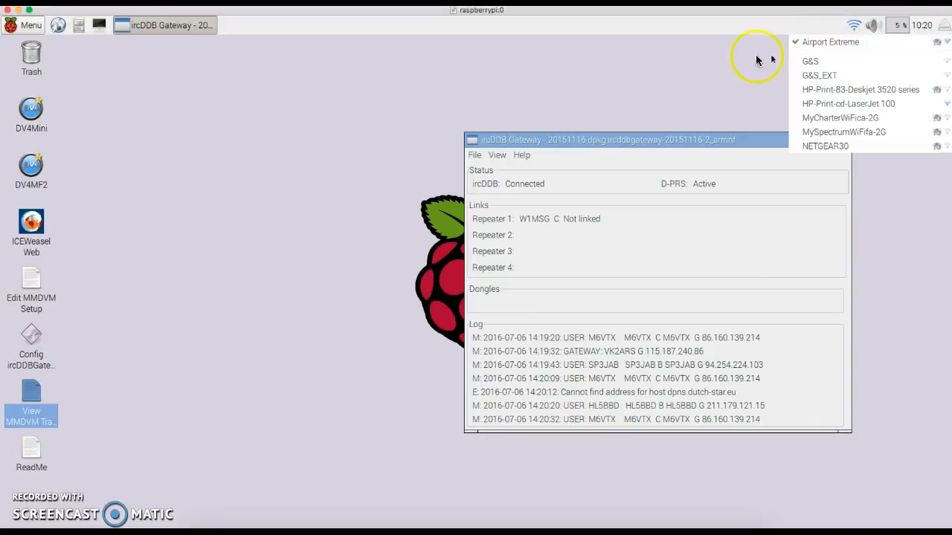
pyautogui.moveTo(696, 69)
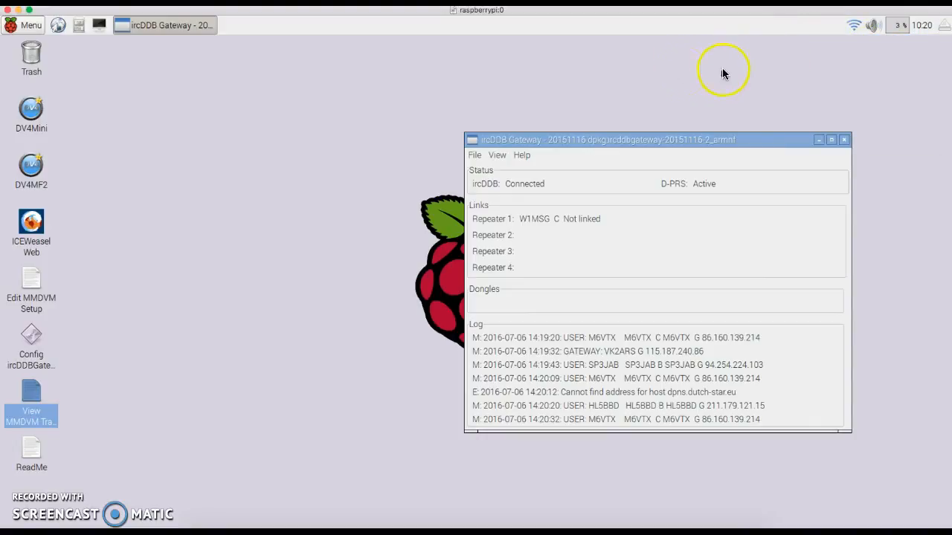
pyautogui.moveTo(260, 110)
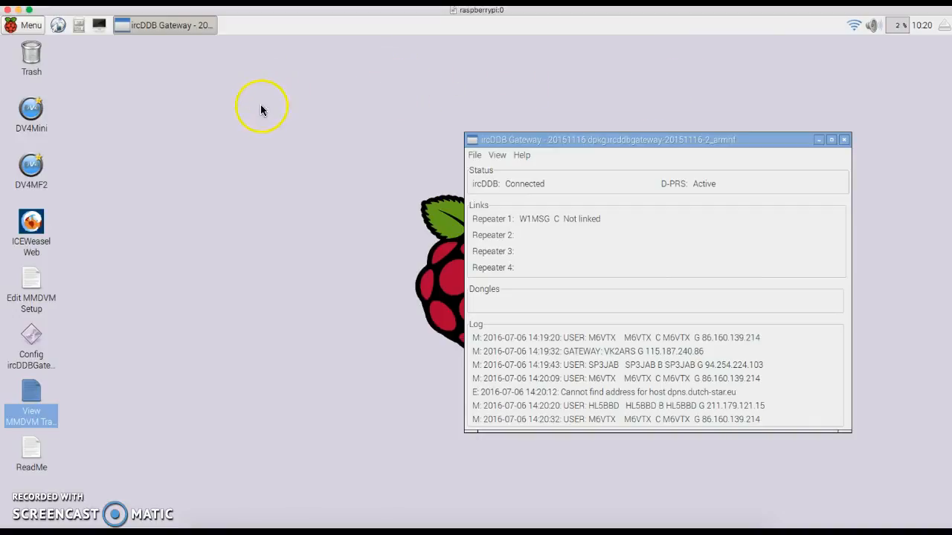
pyautogui.moveTo(658, 81)
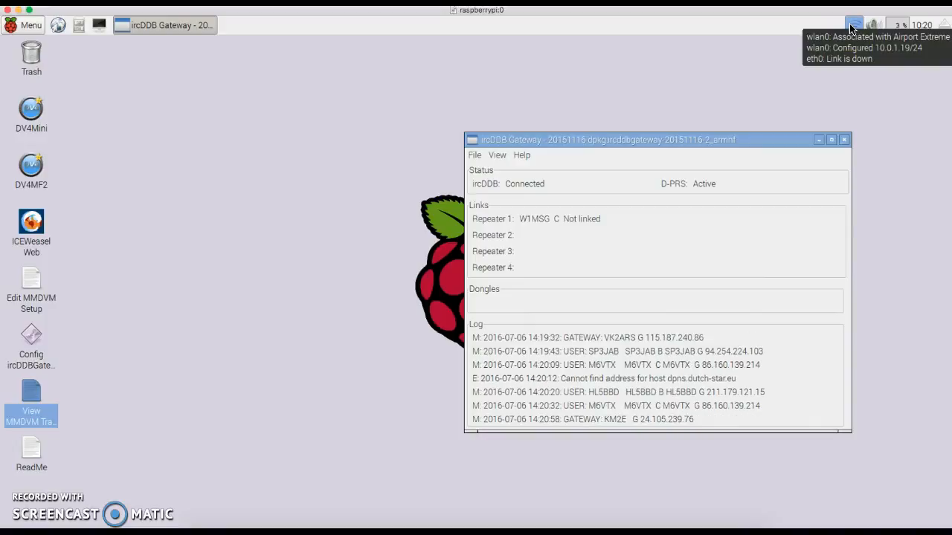
pyautogui.moveTo(347, 86)
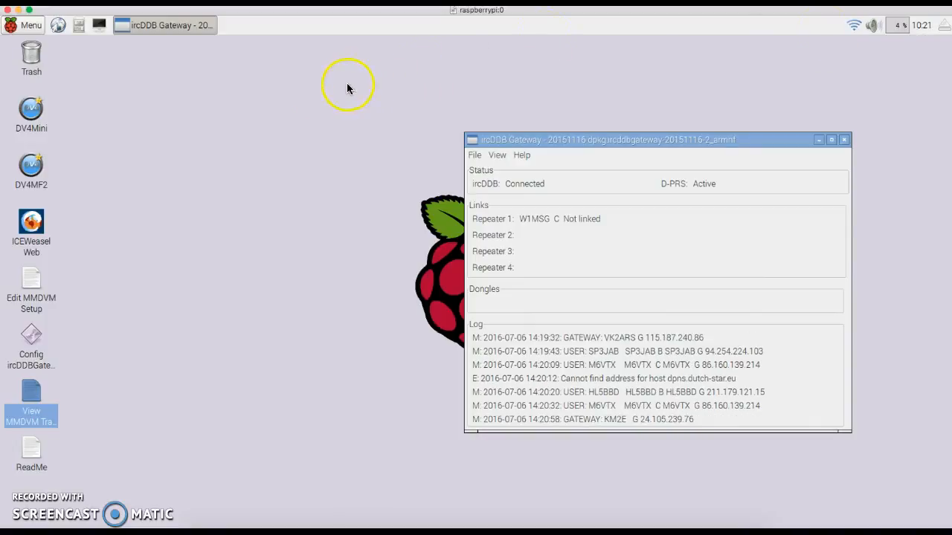
pyautogui.moveTo(310, 94)
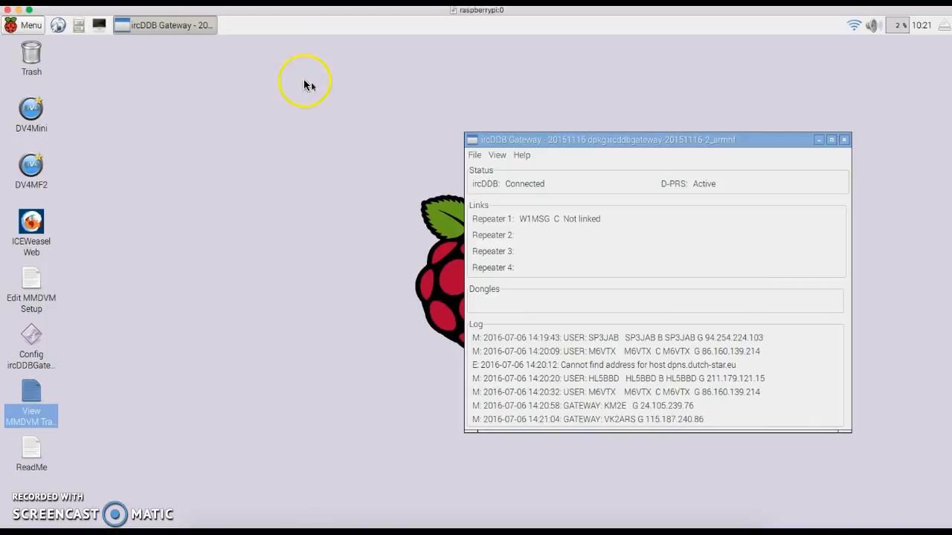
pyautogui.moveTo(37, 160)
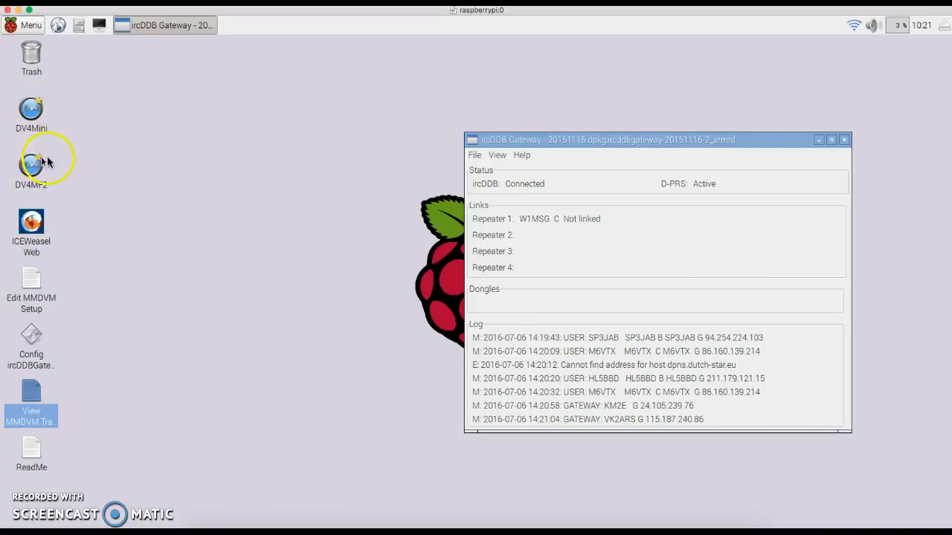
pyautogui.moveTo(82, 133)
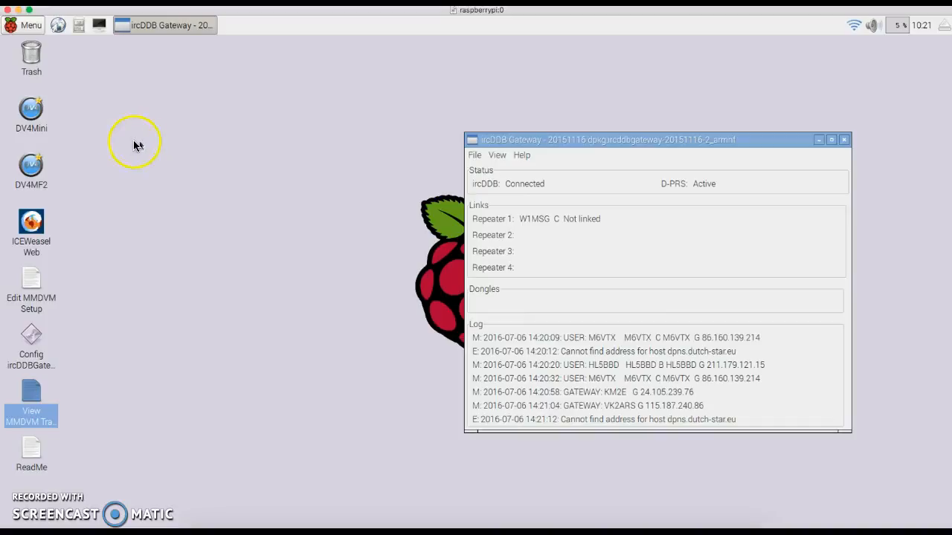
pyautogui.moveTo(73, 143)
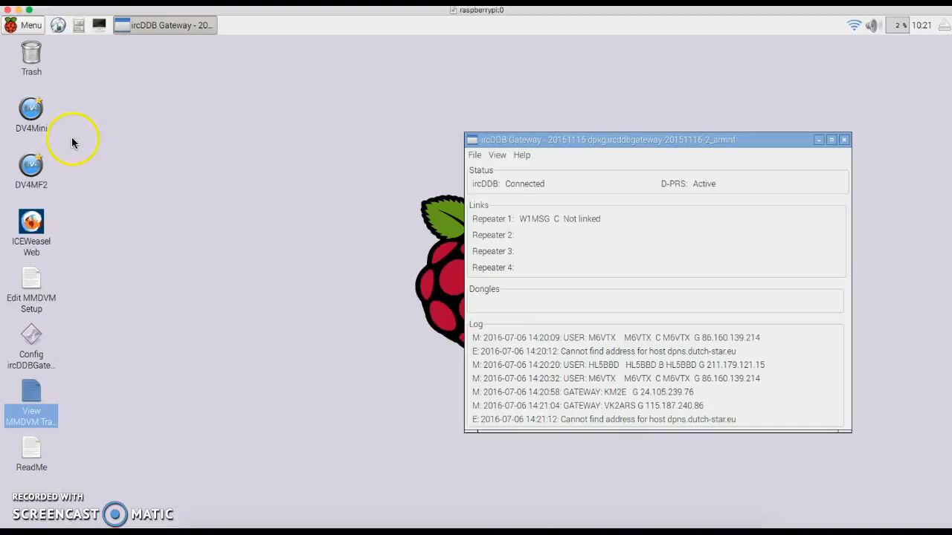
pyautogui.moveTo(40, 223)
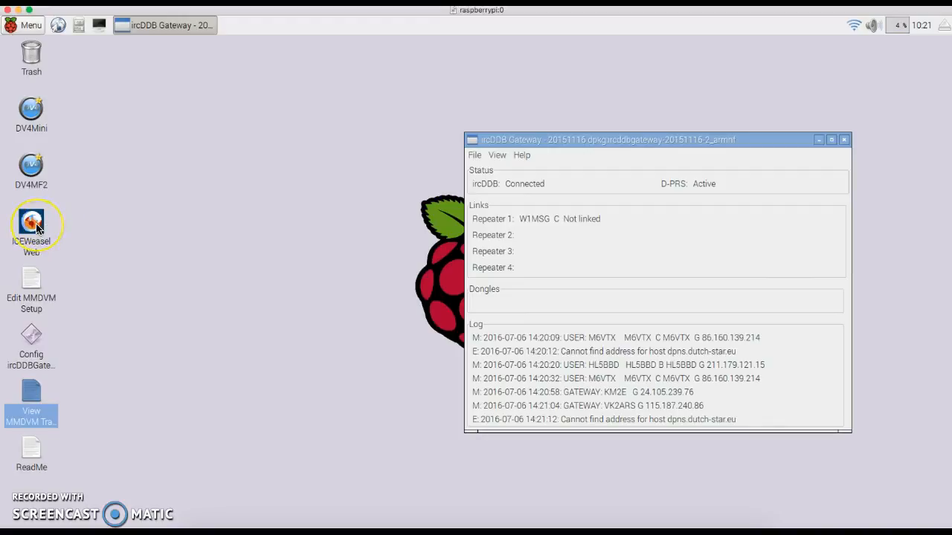
pyautogui.moveTo(31, 223)
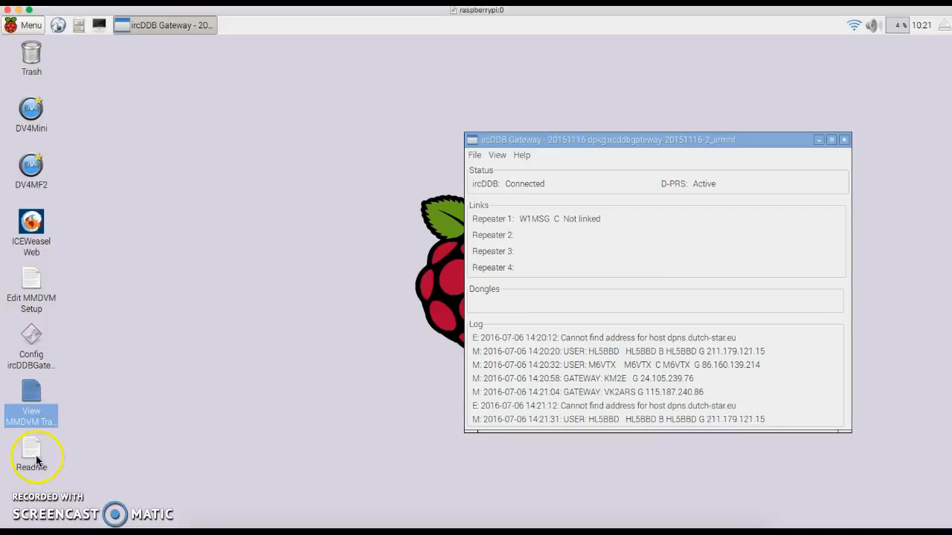
pyautogui.moveTo(31, 446)
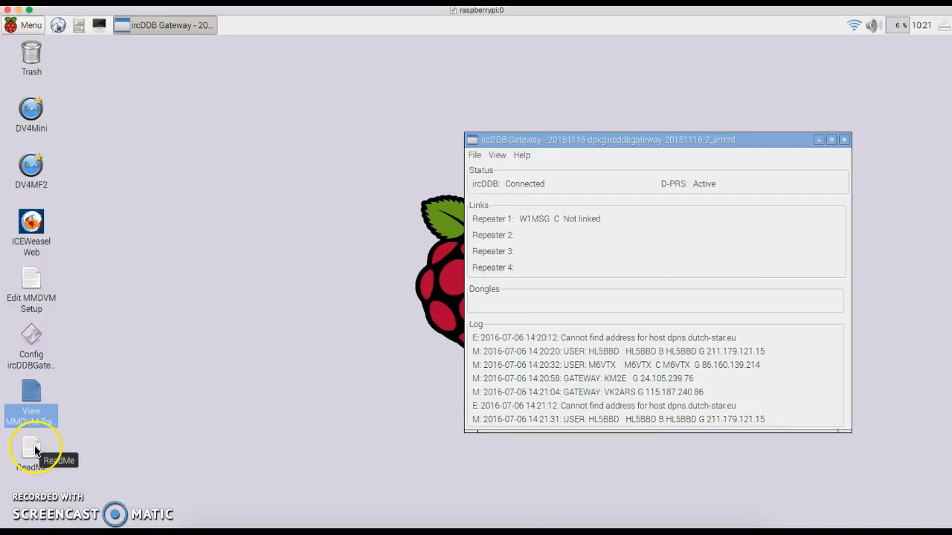
pyautogui.moveTo(111, 435)
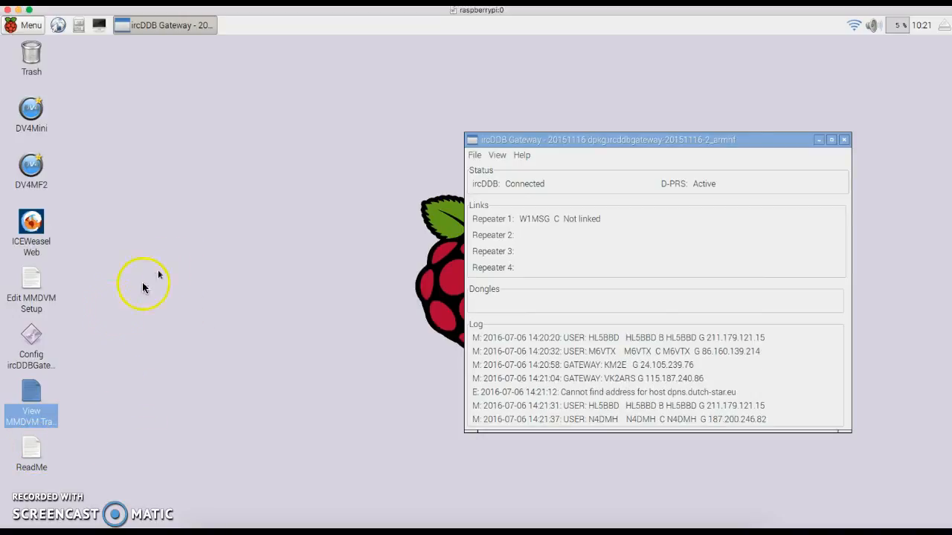
pyautogui.moveTo(550, 240)
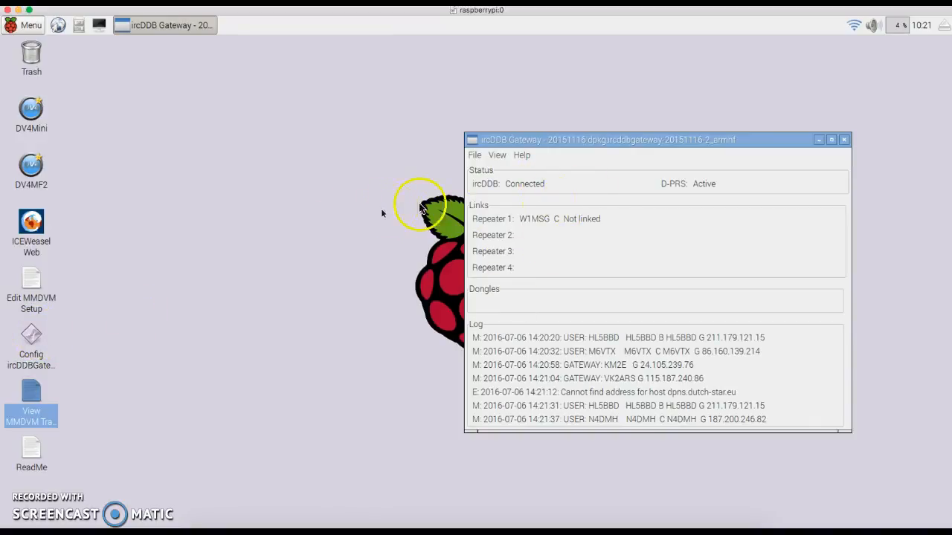
pyautogui.moveTo(134, 297)
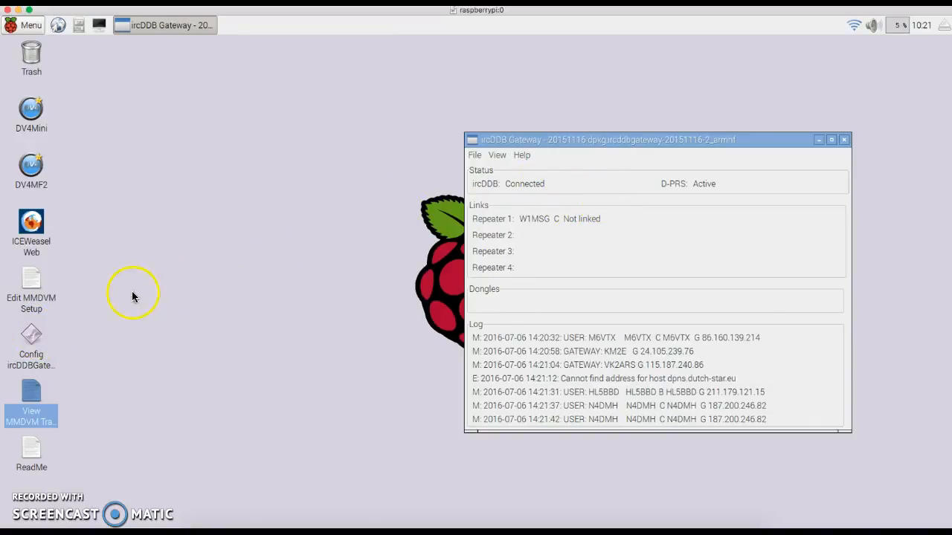
pyautogui.moveTo(30, 335)
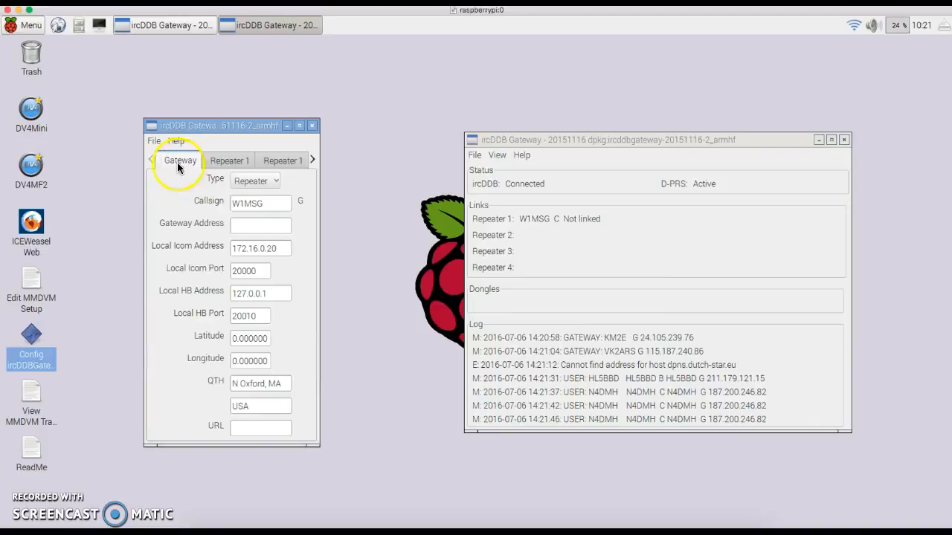
pyautogui.moveTo(238, 208)
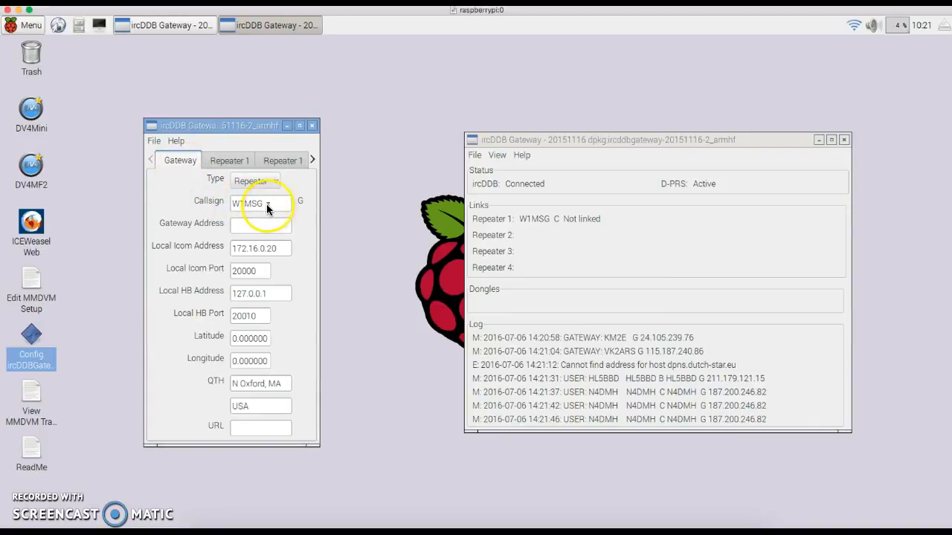
pyautogui.moveTo(236, 374)
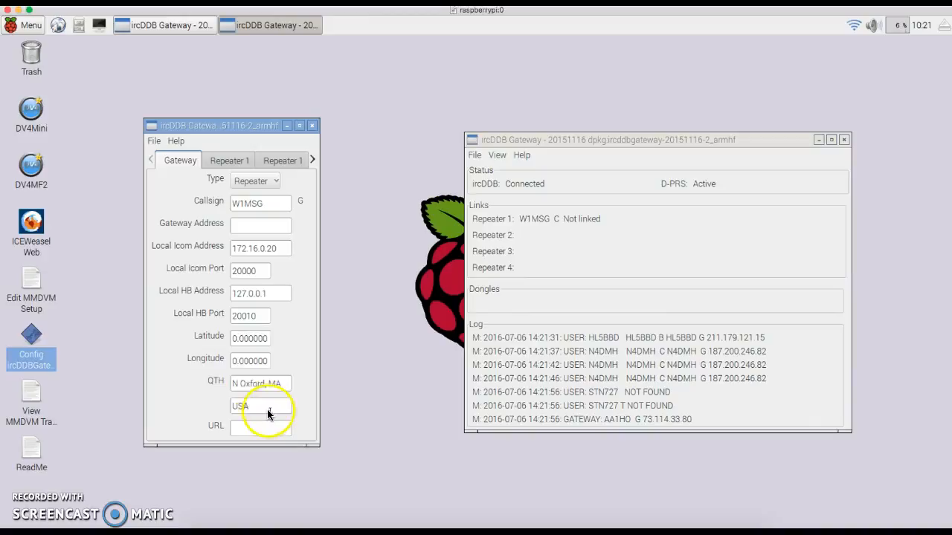
pyautogui.click(229, 160)
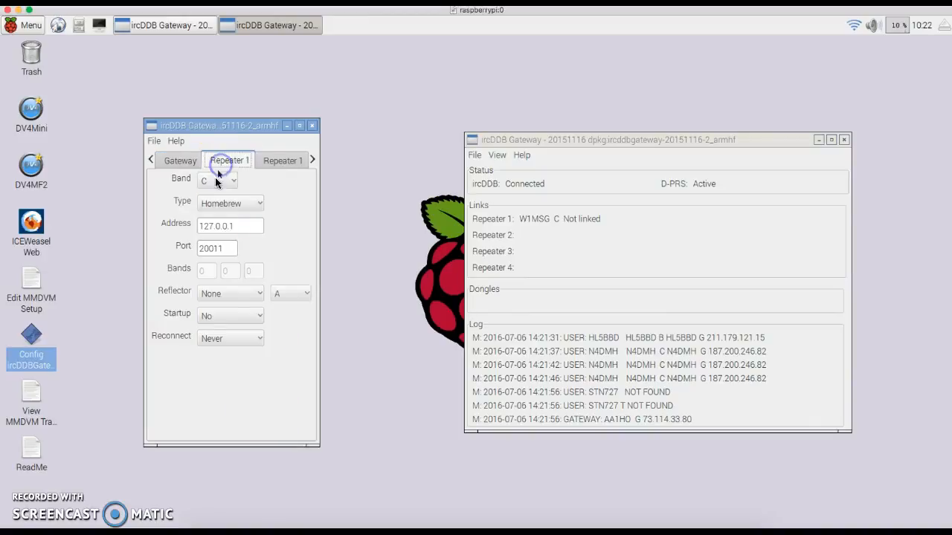
pyautogui.moveTo(267, 188)
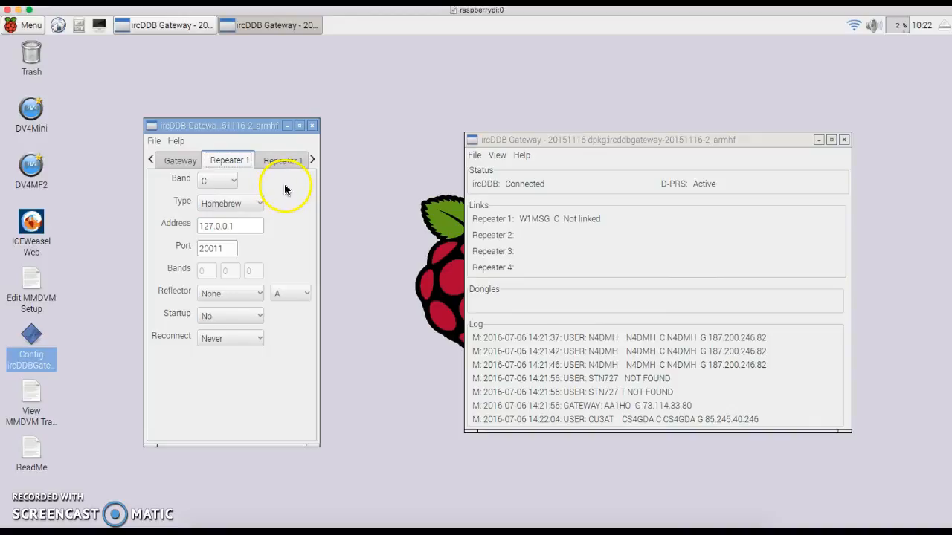
pyautogui.click(281, 160)
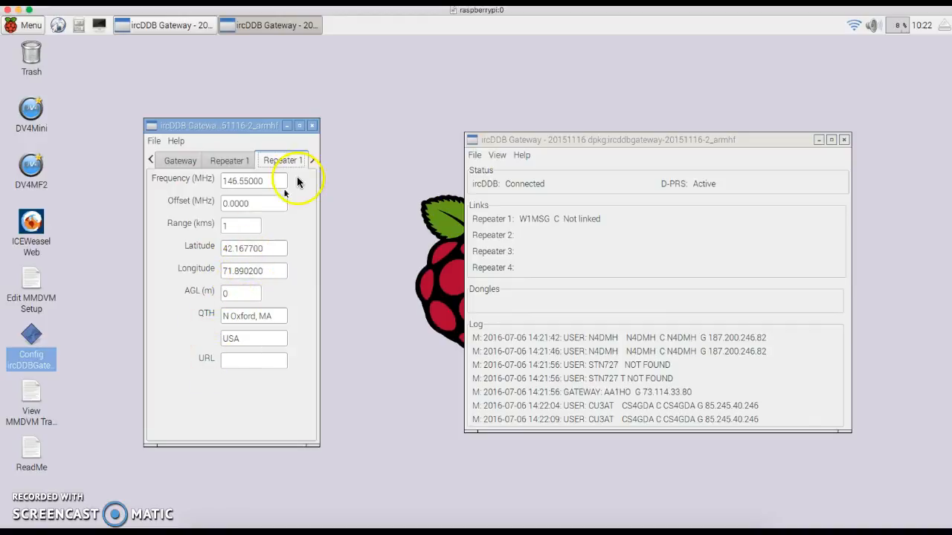
pyautogui.click(312, 160)
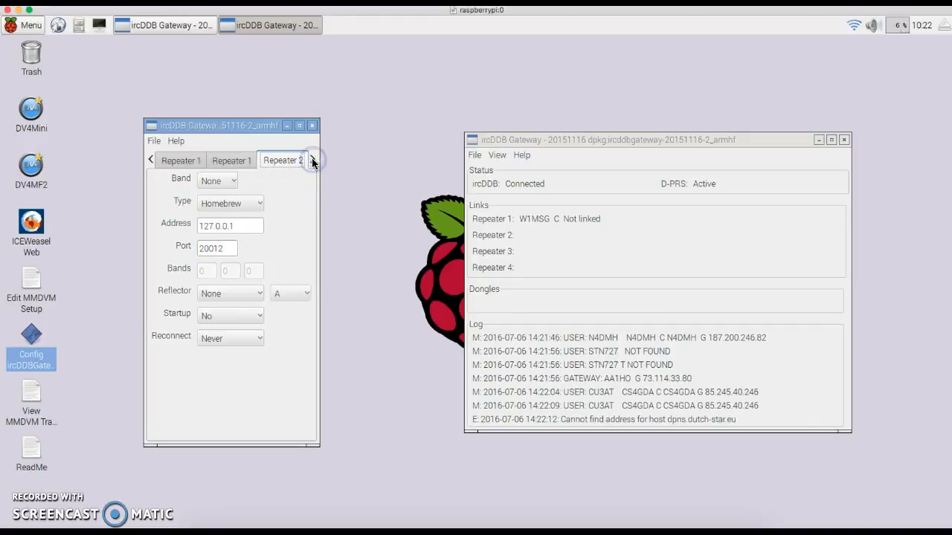
pyautogui.click(312, 160)
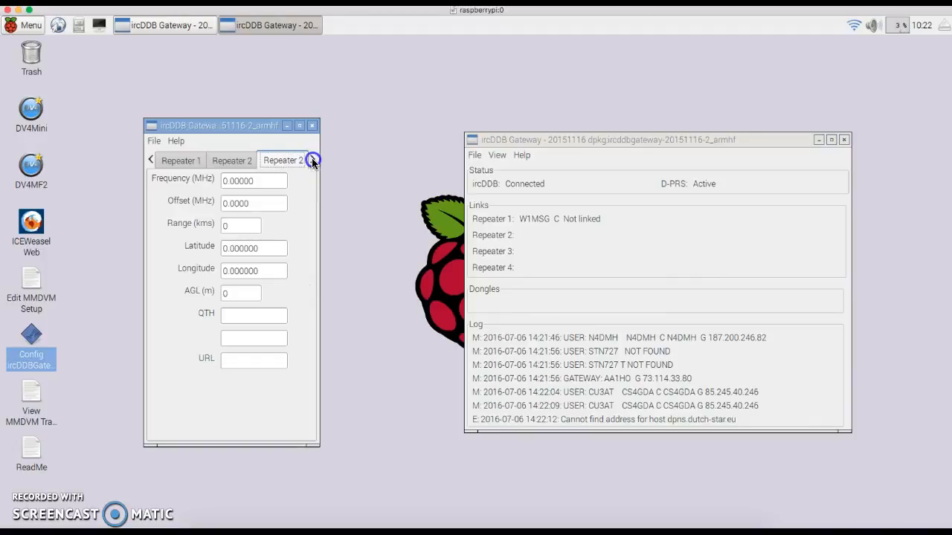
pyautogui.click(312, 160)
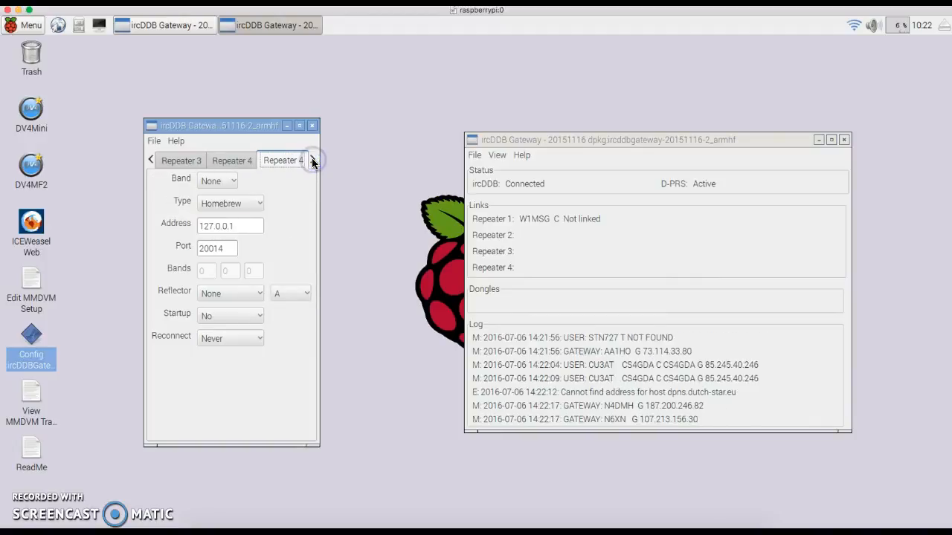
pyautogui.click(311, 160)
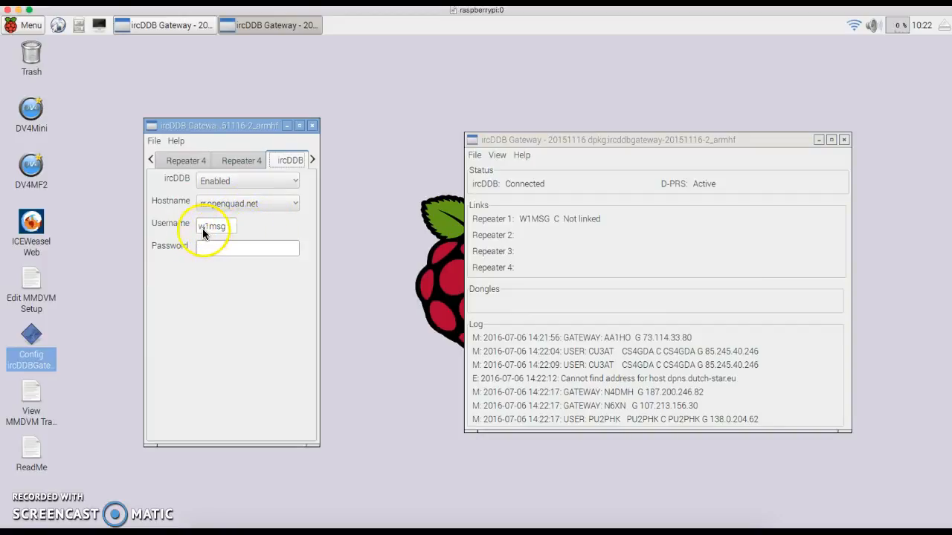
pyautogui.moveTo(275, 214)
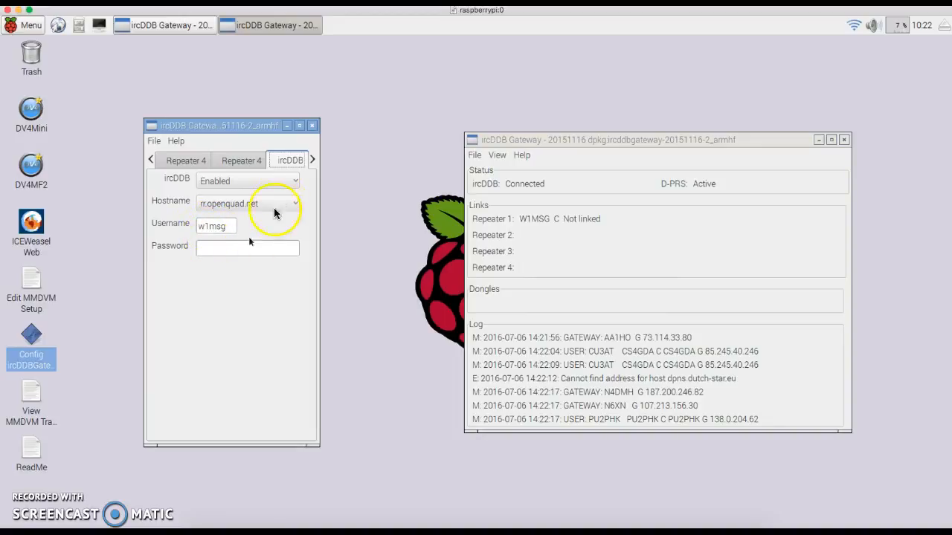
# - Advance from the ircDDB page (rr.openquad.net) to the D-PRS settings page
pyautogui.click(311, 159)
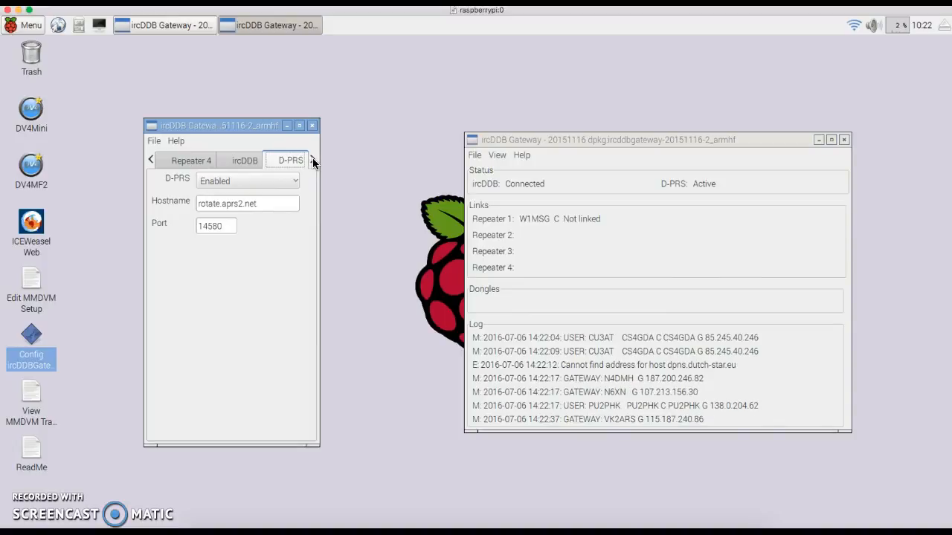
# - Page through DExtra, D-Plus, DCS/CCS, StarNet, Remote and Misc, then close the configuration
pyautogui.click(313, 159)
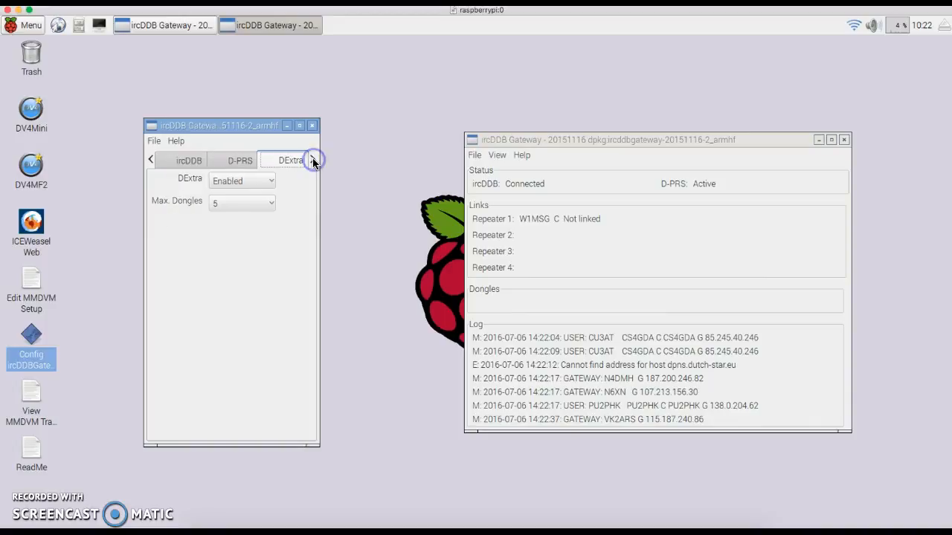
pyautogui.click(313, 160)
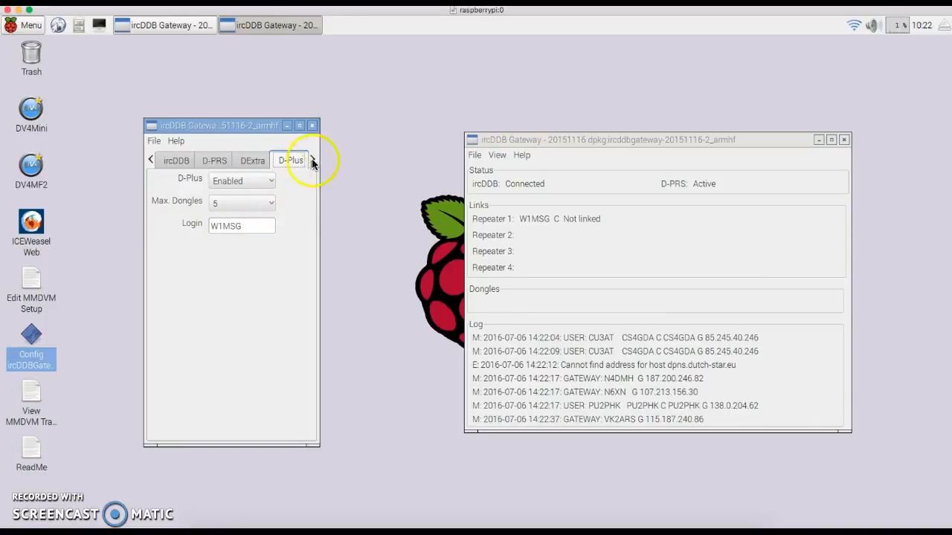
pyautogui.click(312, 159)
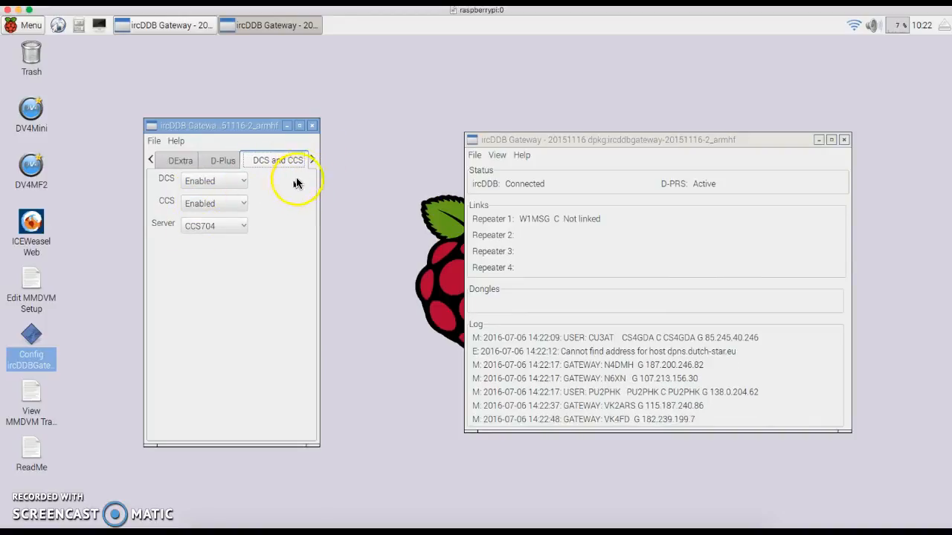
pyautogui.click(313, 160)
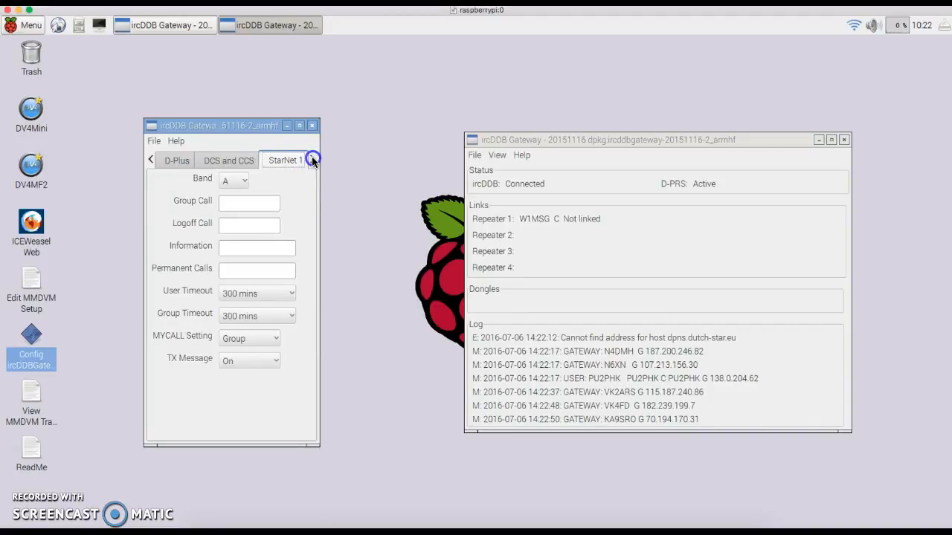
pyautogui.click(313, 159)
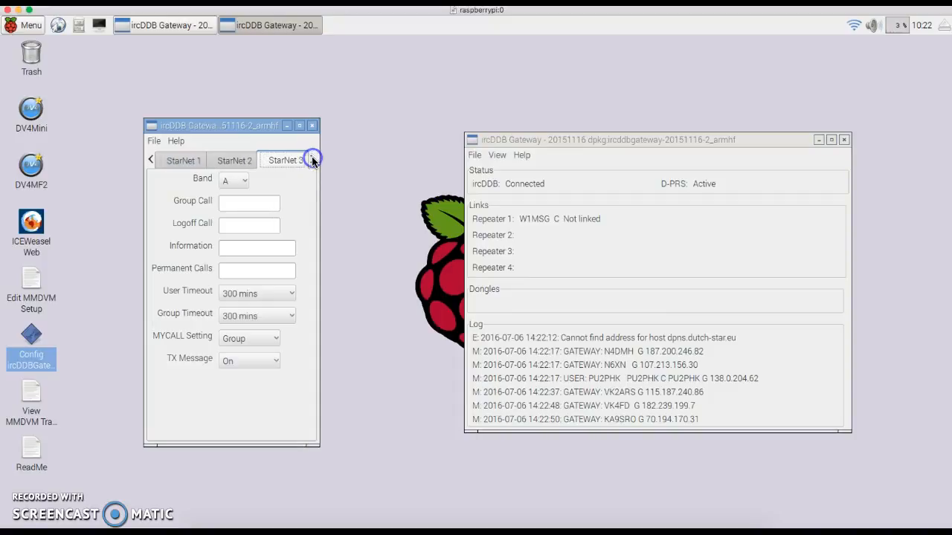
pyautogui.click(313, 159)
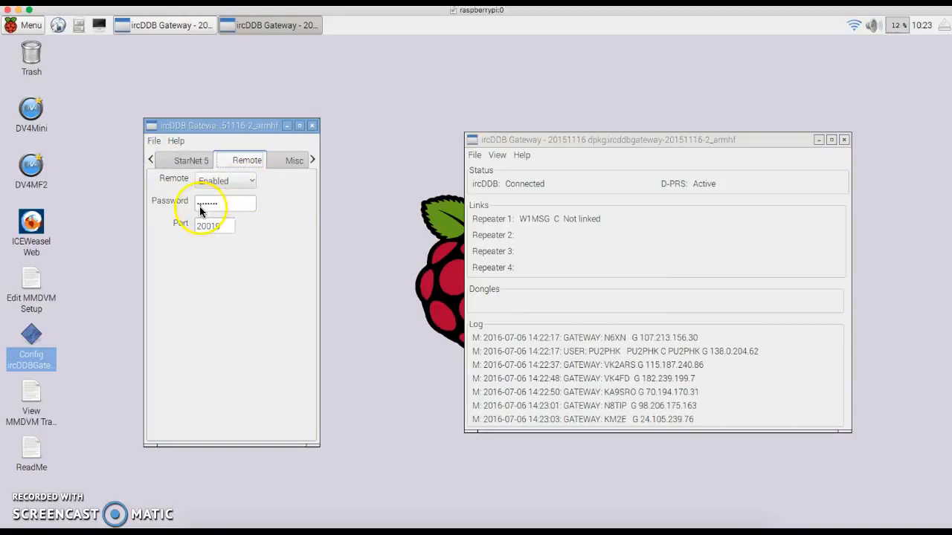
pyautogui.moveTo(211, 235)
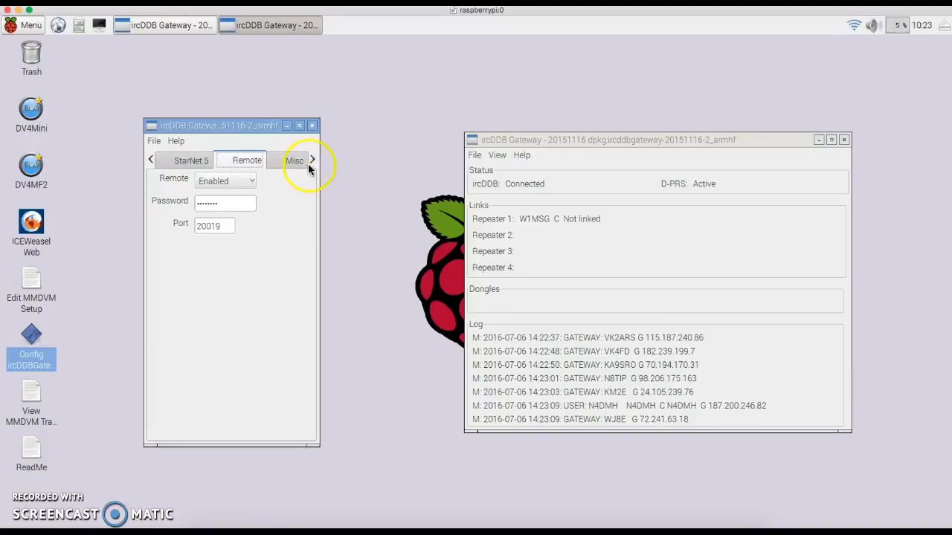
pyautogui.click(295, 160)
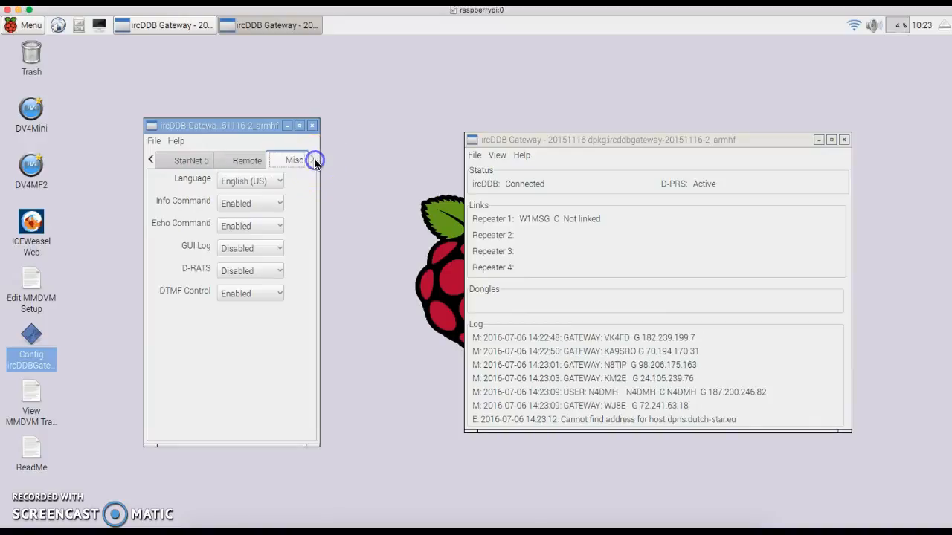
pyautogui.moveTo(234, 290)
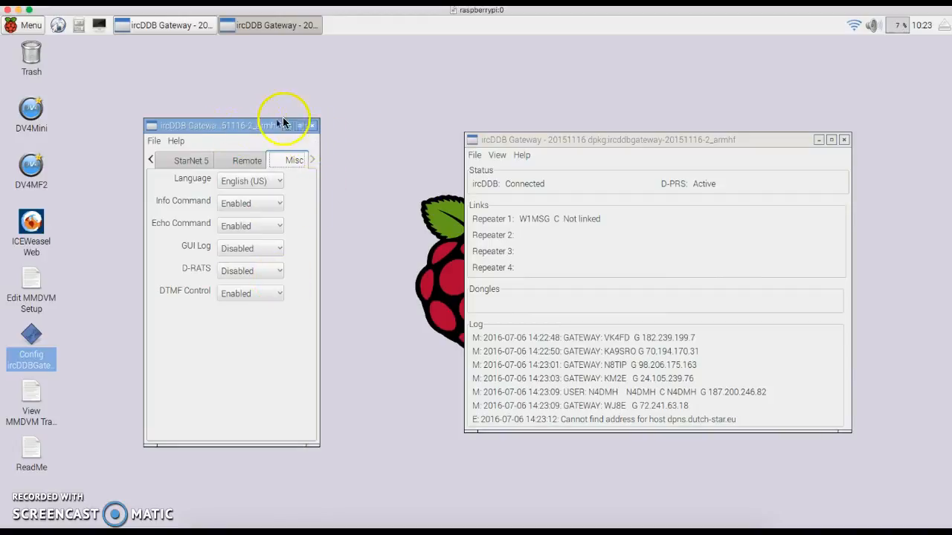
pyautogui.click(311, 124)
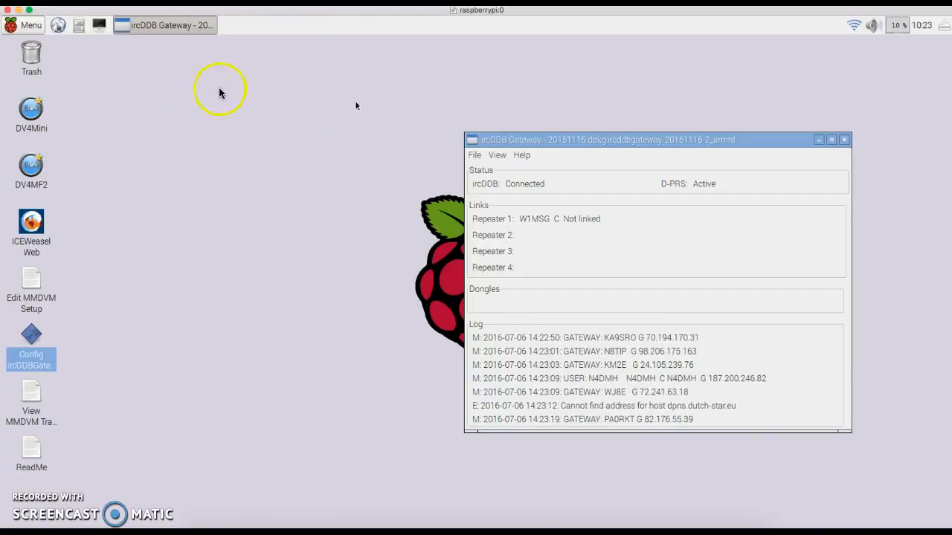
pyautogui.moveTo(185, 165)
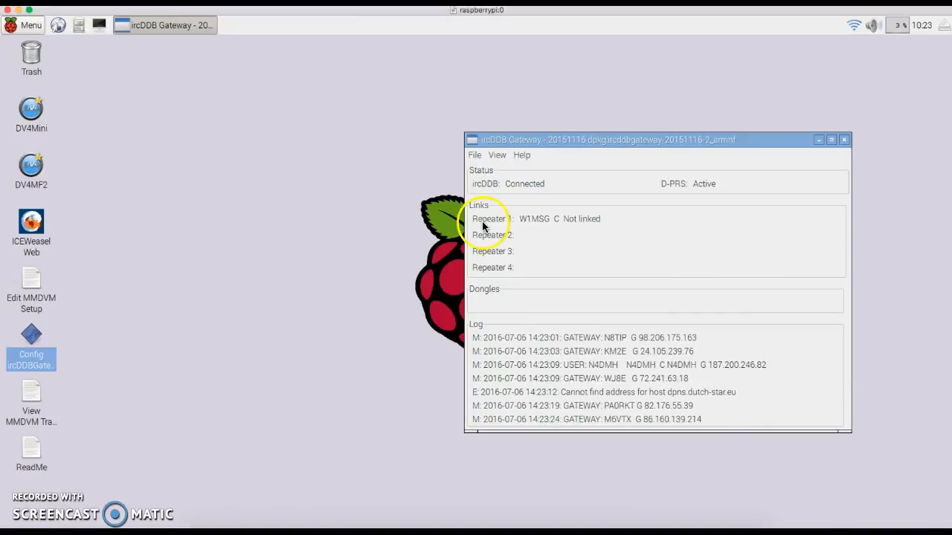
pyautogui.moveTo(595, 282)
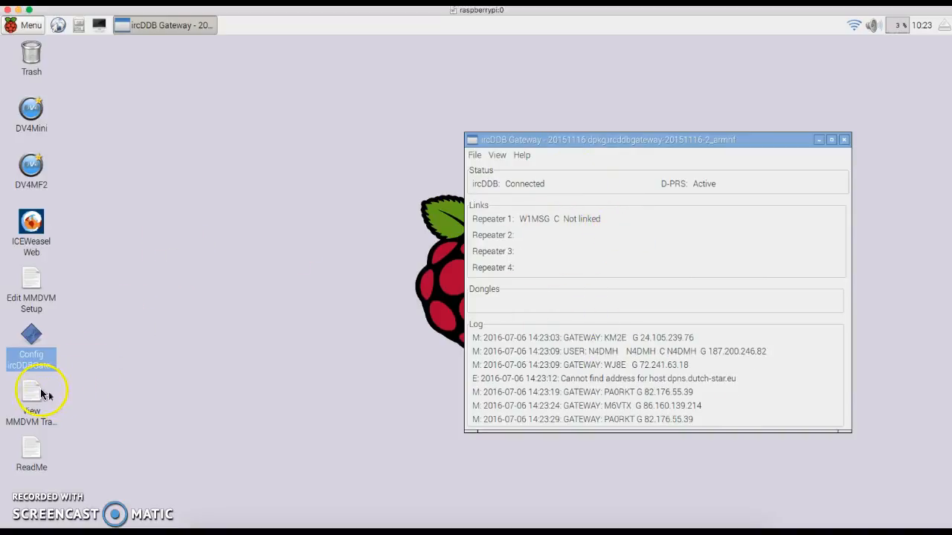
pyautogui.moveTo(32, 282)
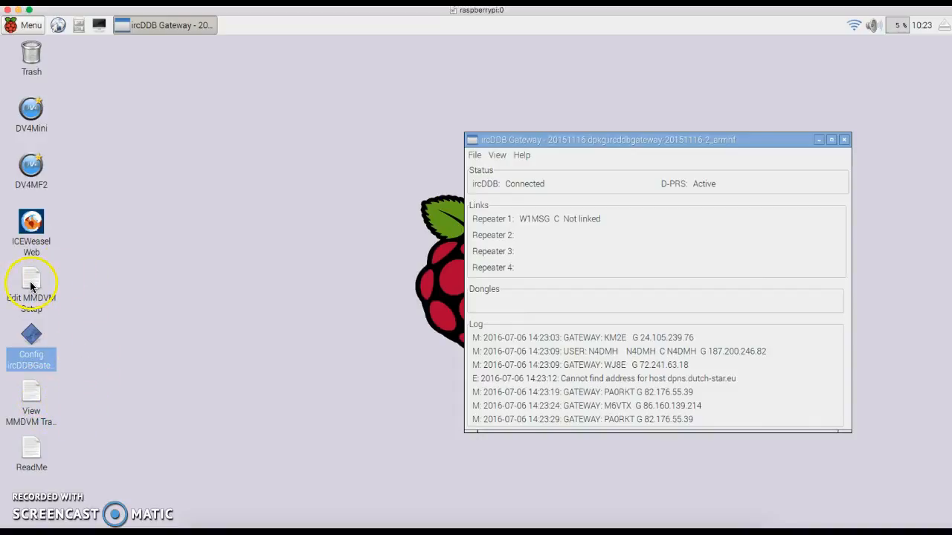
pyautogui.doubleClick(31, 283)
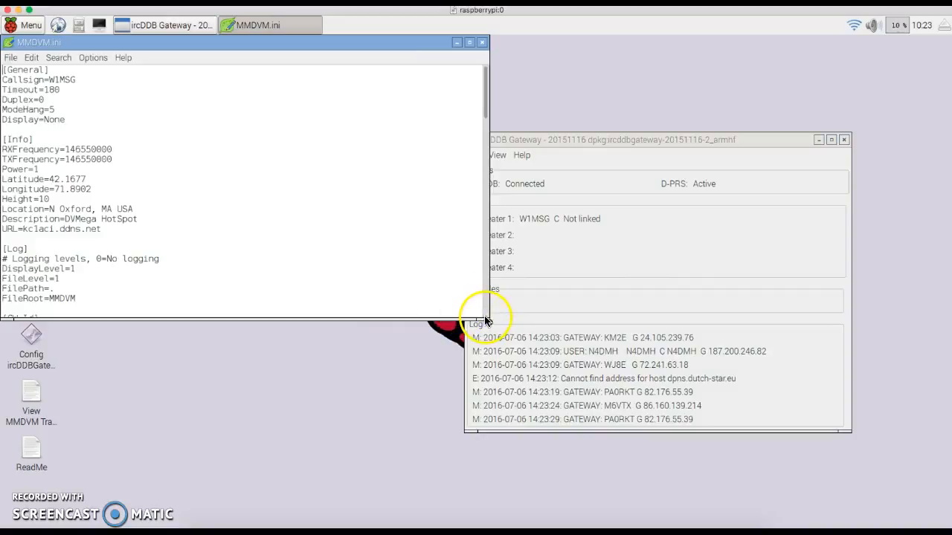
pyautogui.moveTo(485, 313)
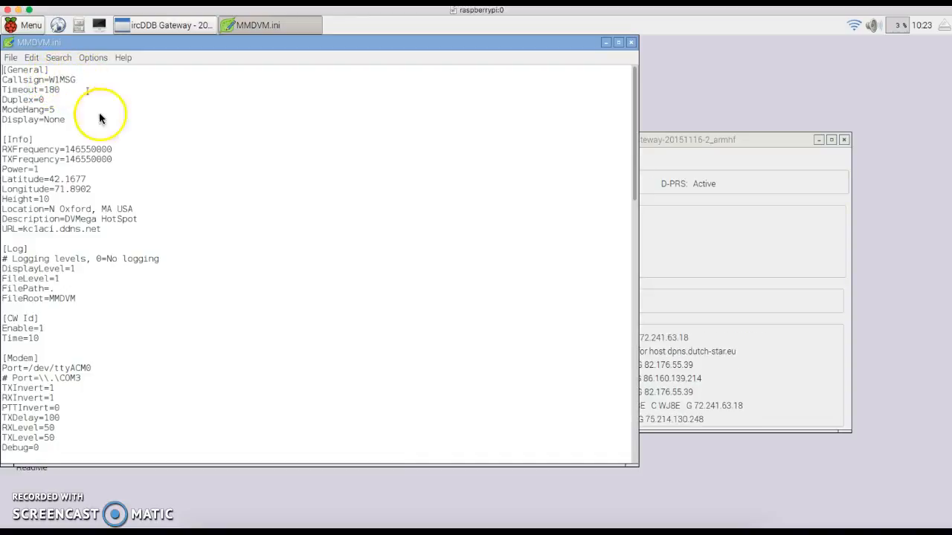
pyautogui.moveTo(102, 266)
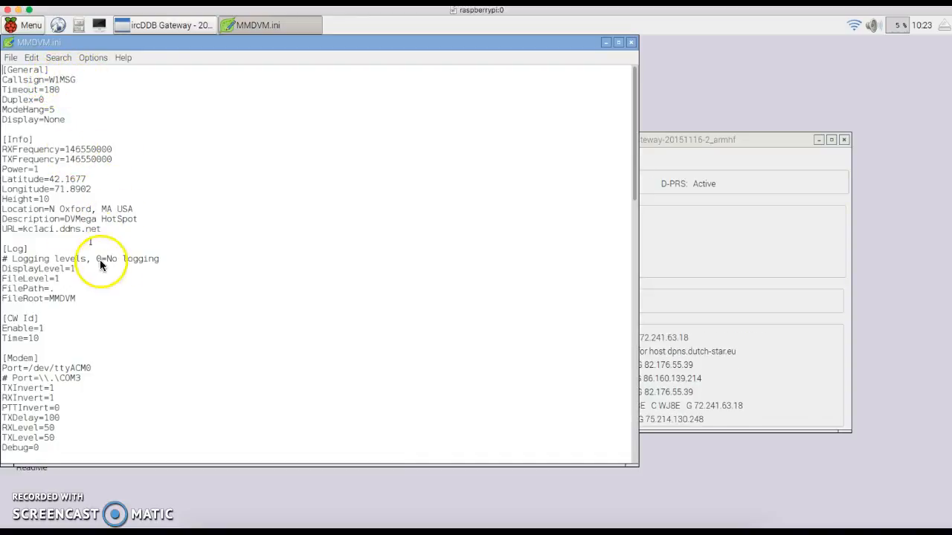
pyautogui.moveTo(114, 278)
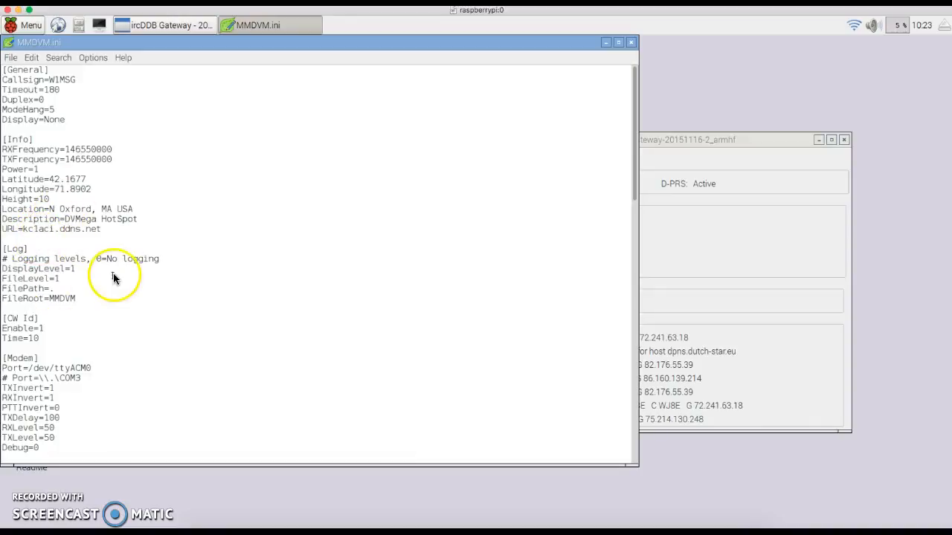
pyautogui.moveTo(632, 456)
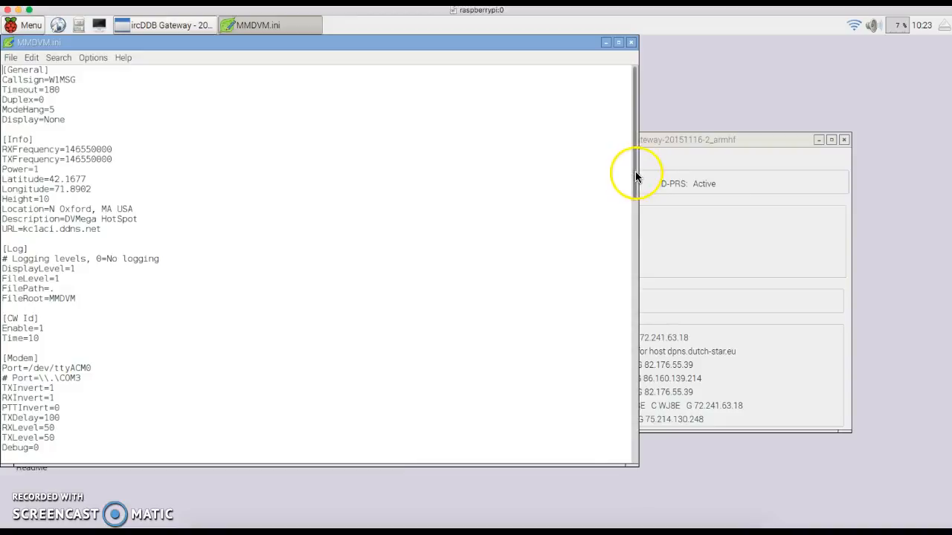
# - Scroll MMDVM.ini past the Log and Modem sections to the D-Star settings
pyautogui.scroll(-3)
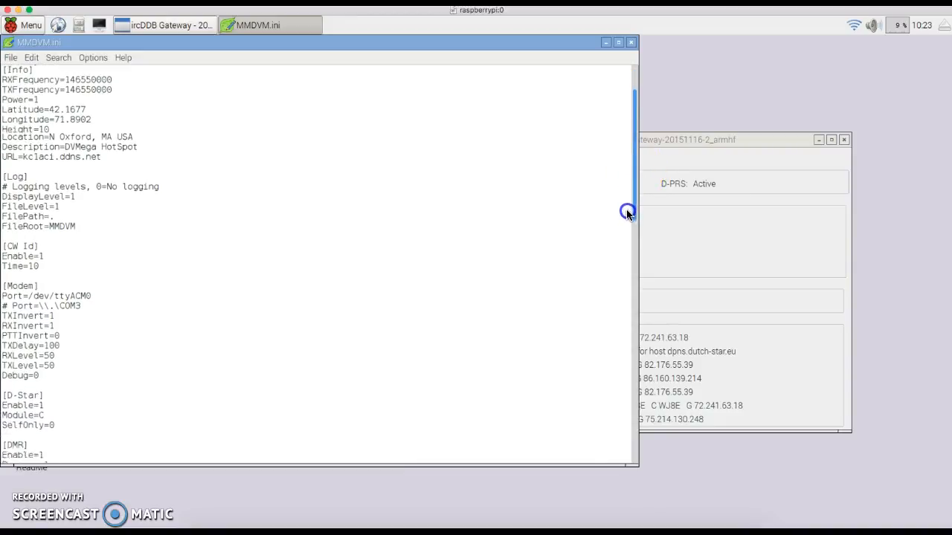
pyautogui.scroll(-3)
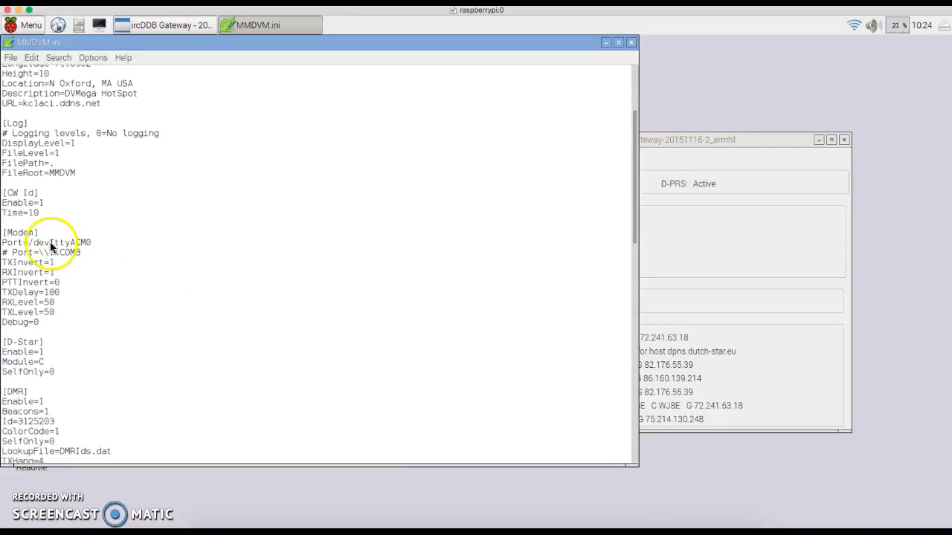
pyautogui.moveTo(89, 245)
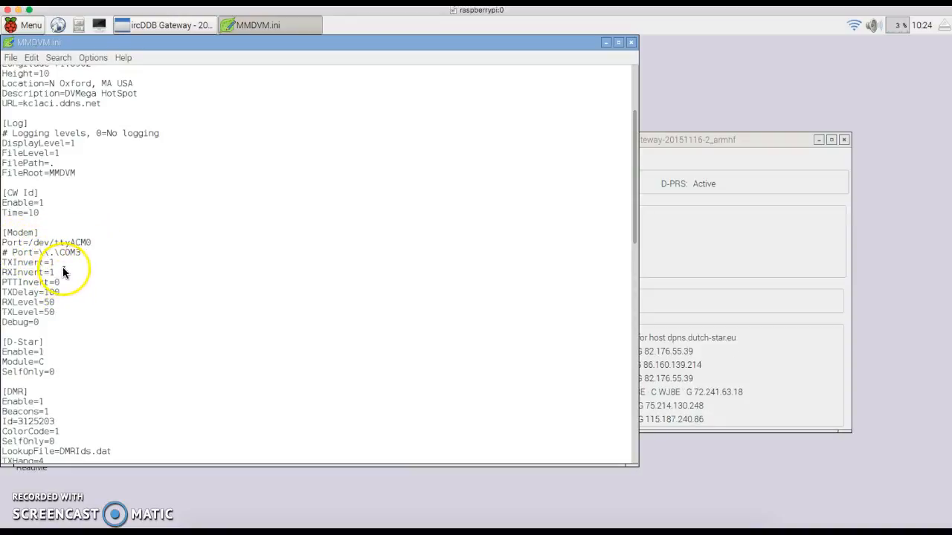
pyautogui.moveTo(72, 281)
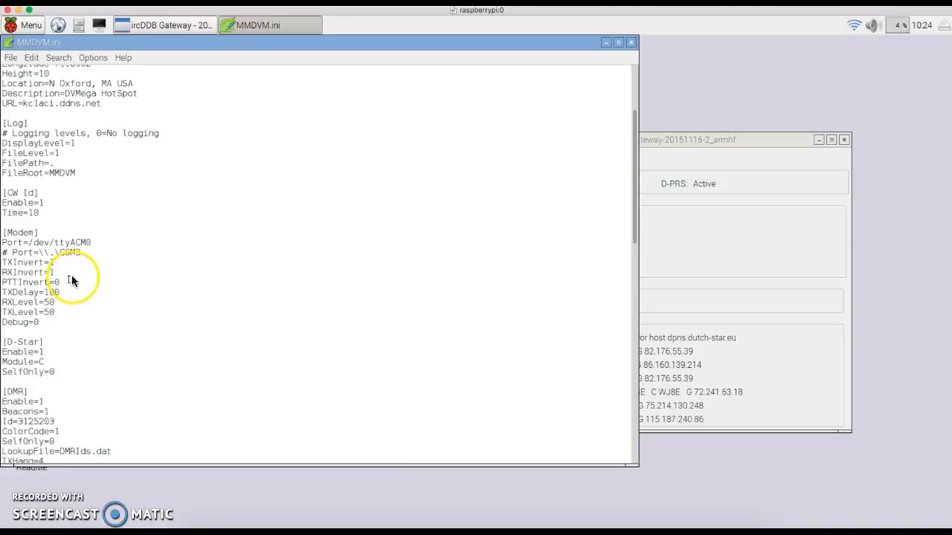
pyautogui.moveTo(470, 375)
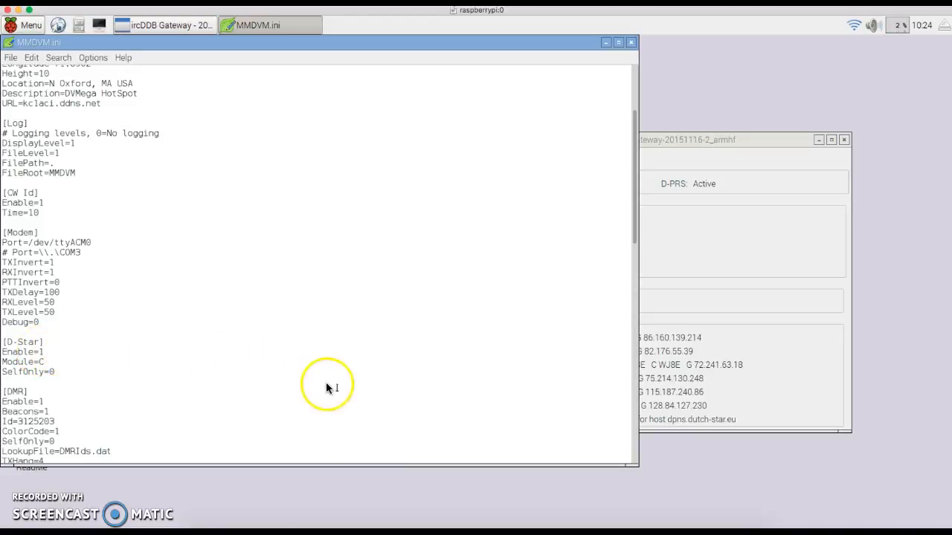
pyautogui.moveTo(48, 364)
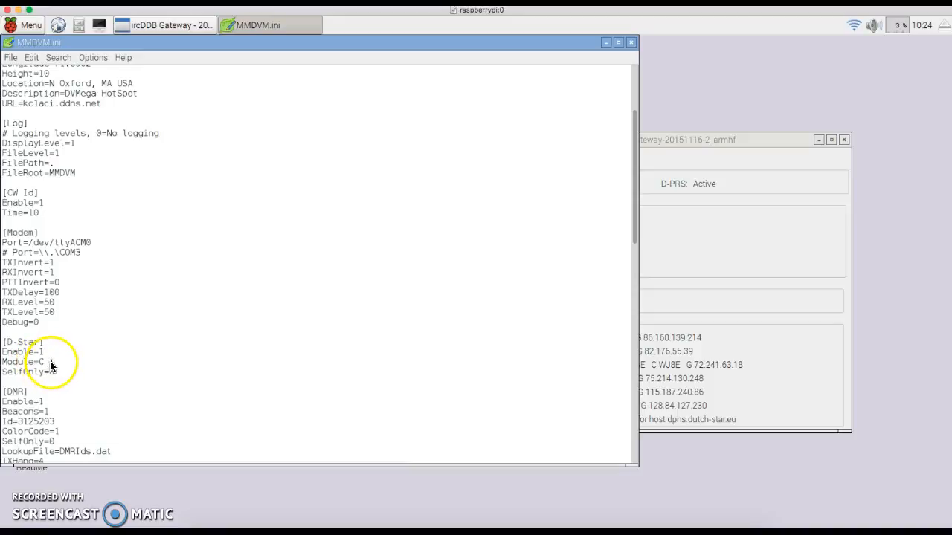
pyautogui.moveTo(30, 408)
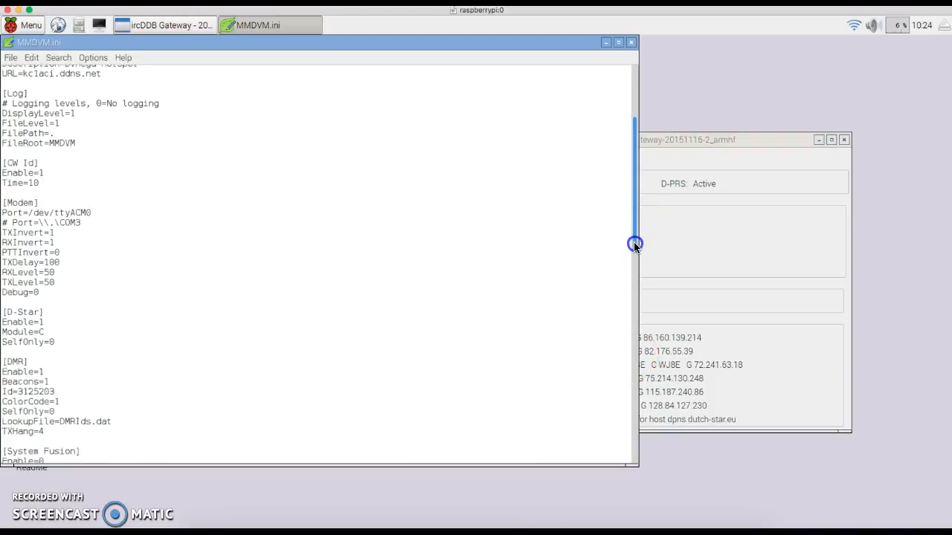
pyautogui.scroll(-3)
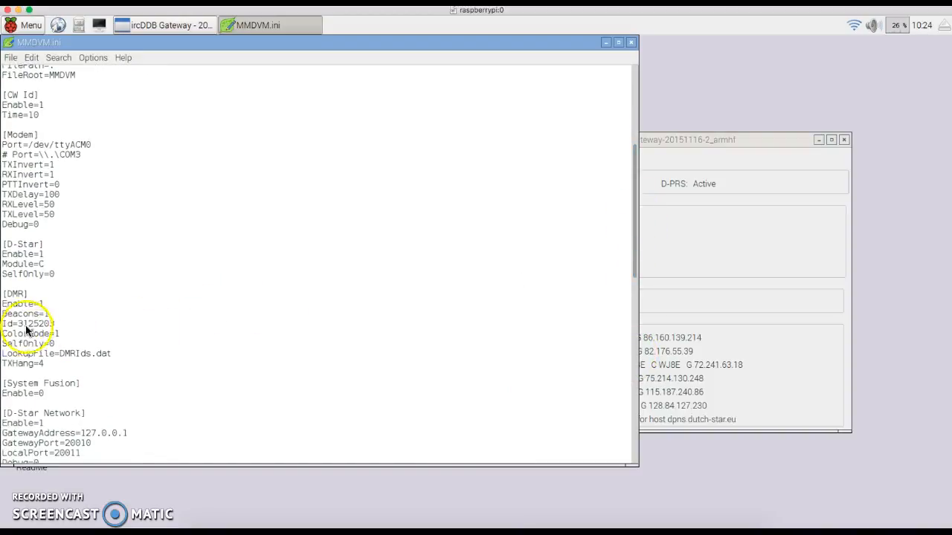
pyautogui.moveTo(58, 327)
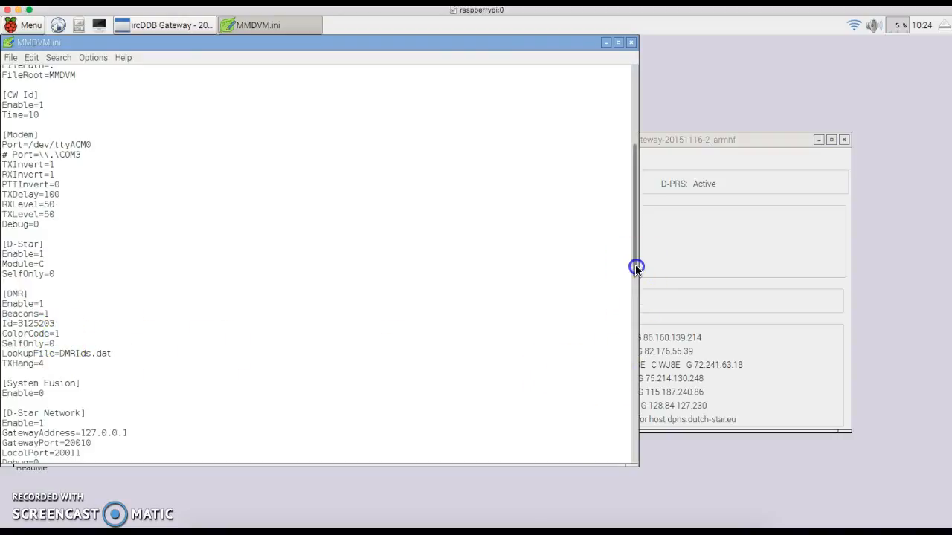
pyautogui.scroll(-3)
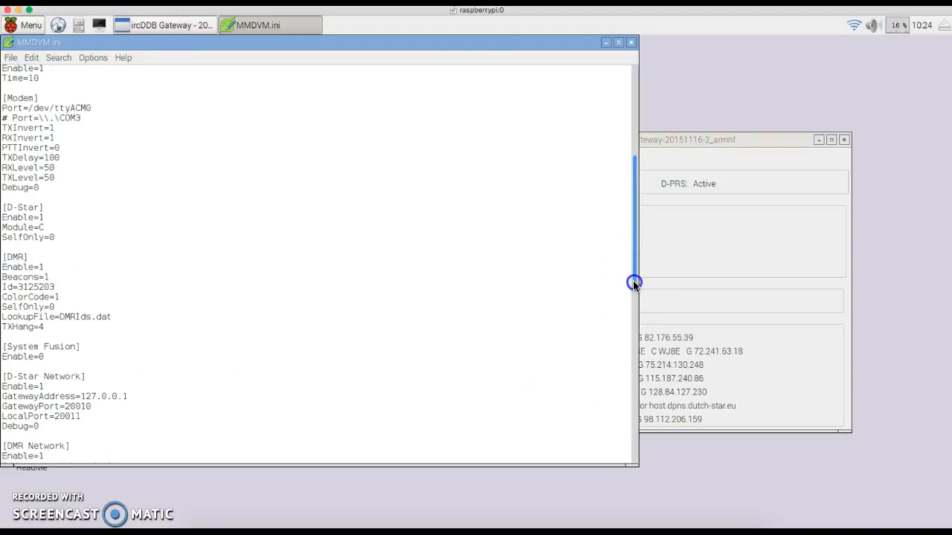
pyautogui.scroll(-3)
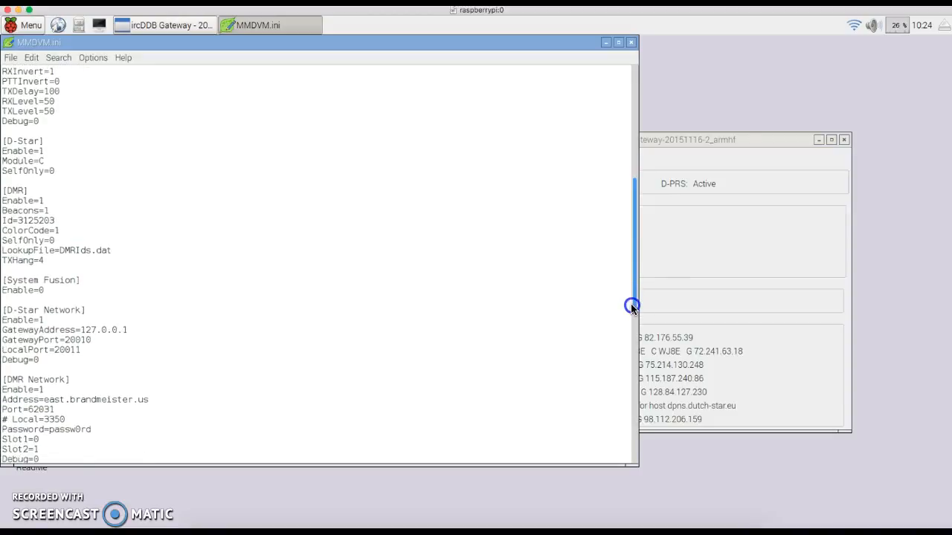
pyautogui.scroll(-3)
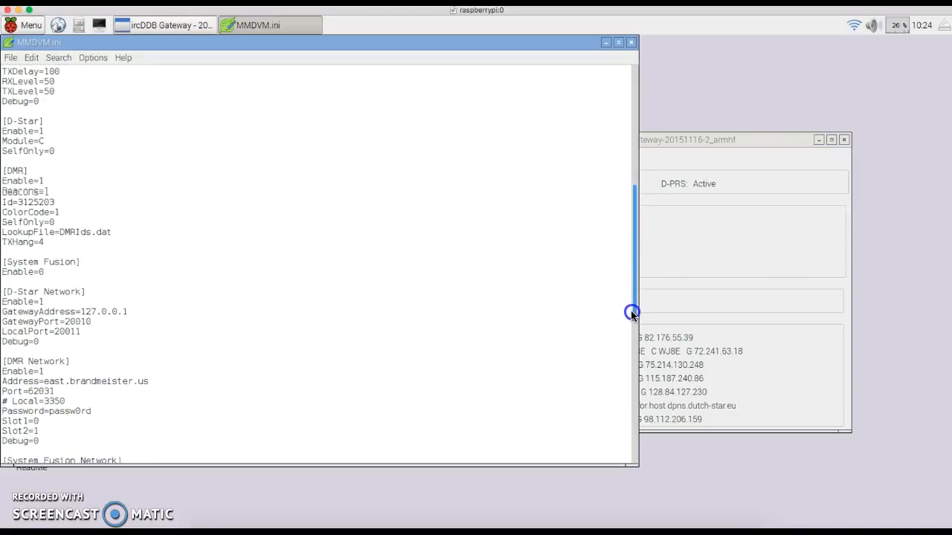
pyautogui.scroll(-3)
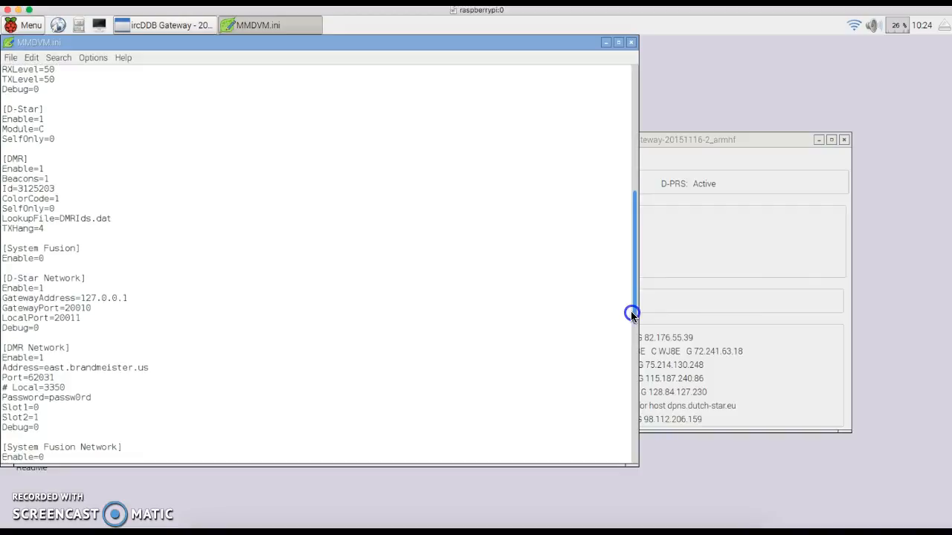
pyautogui.scroll(-3)
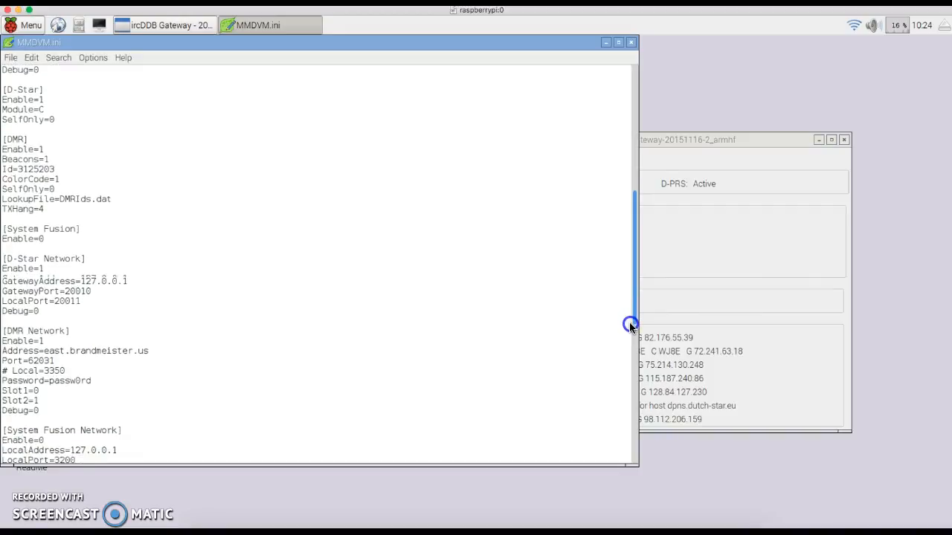
pyautogui.scroll(-3)
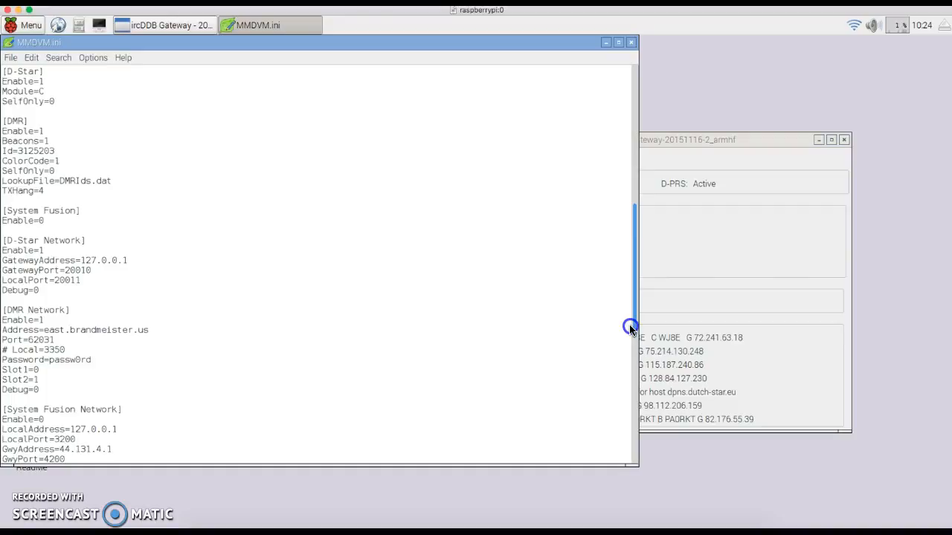
pyautogui.scroll(-3)
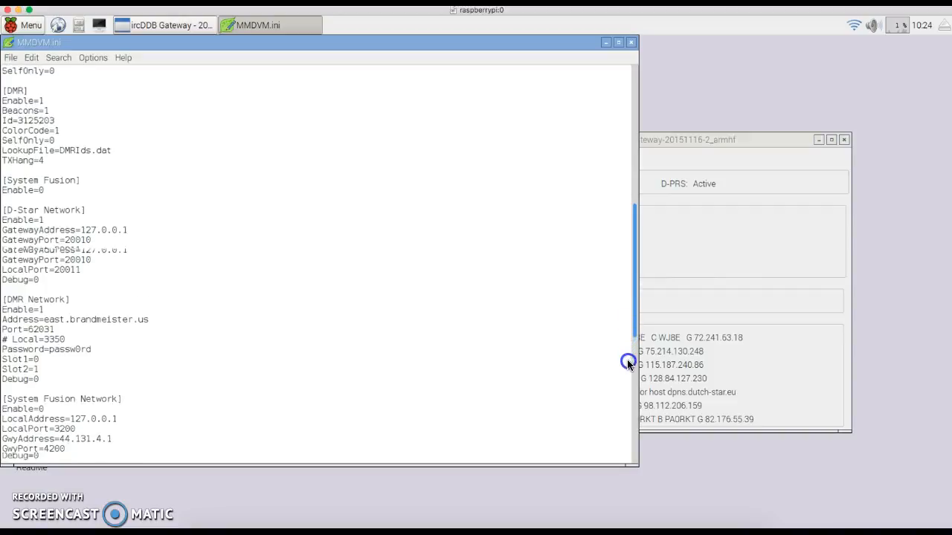
pyautogui.scroll(-3)
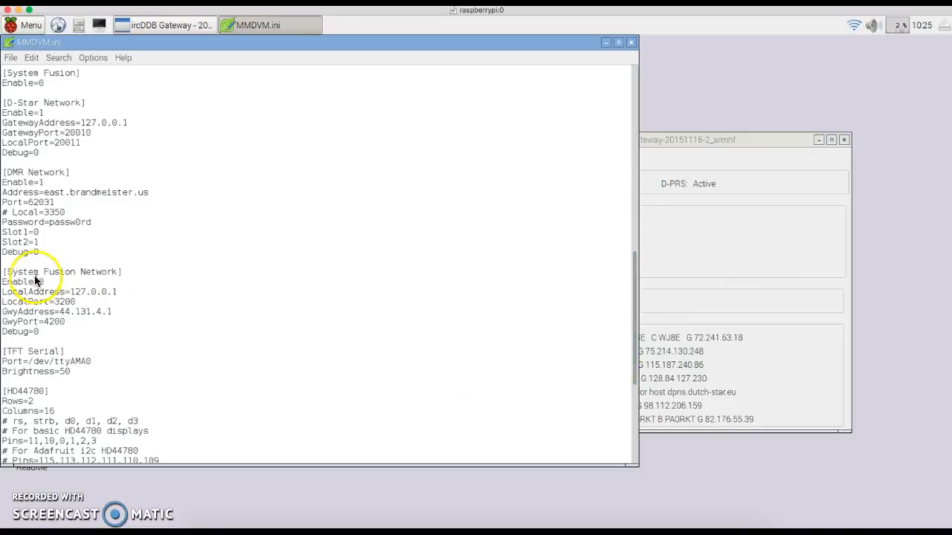
pyautogui.moveTo(615, 329)
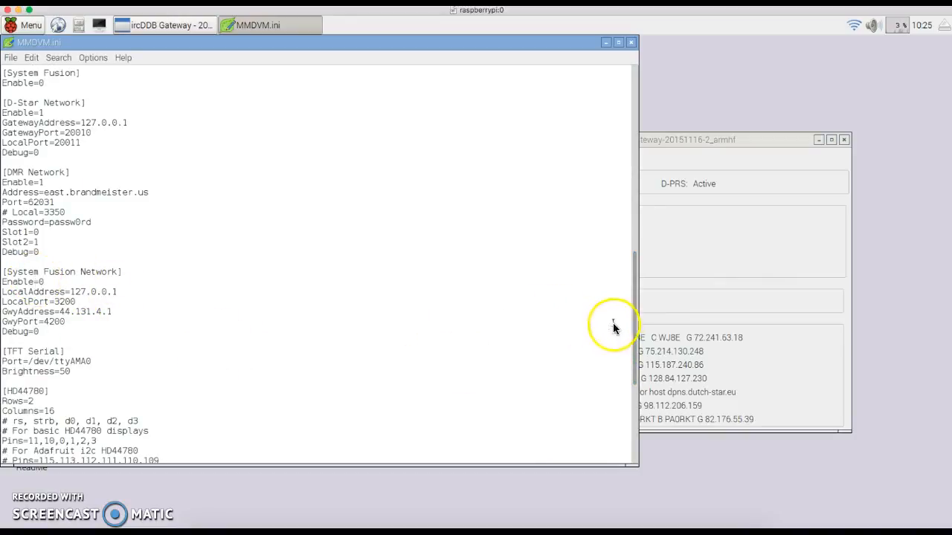
pyautogui.scroll(-3)
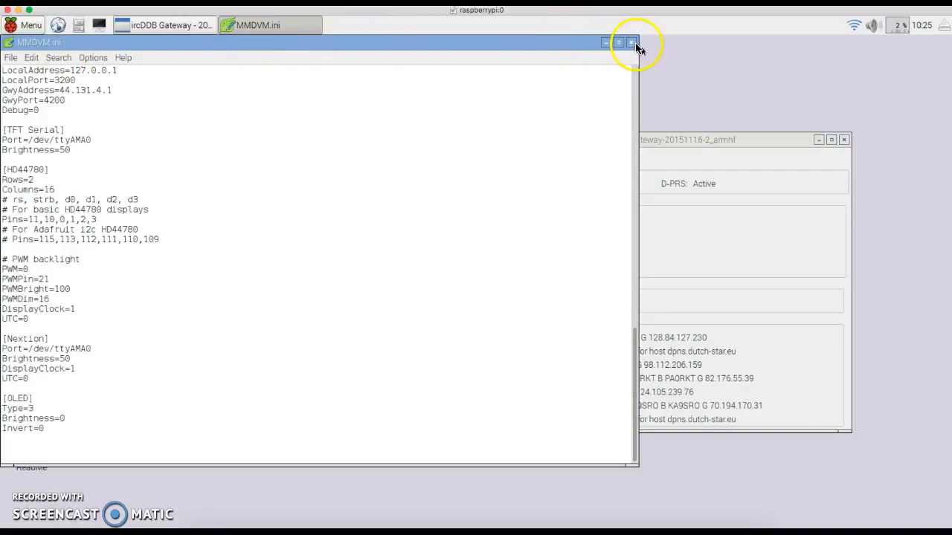
# - Close the Leafpad window holding MMDVM.ini
pyautogui.click(631, 42)
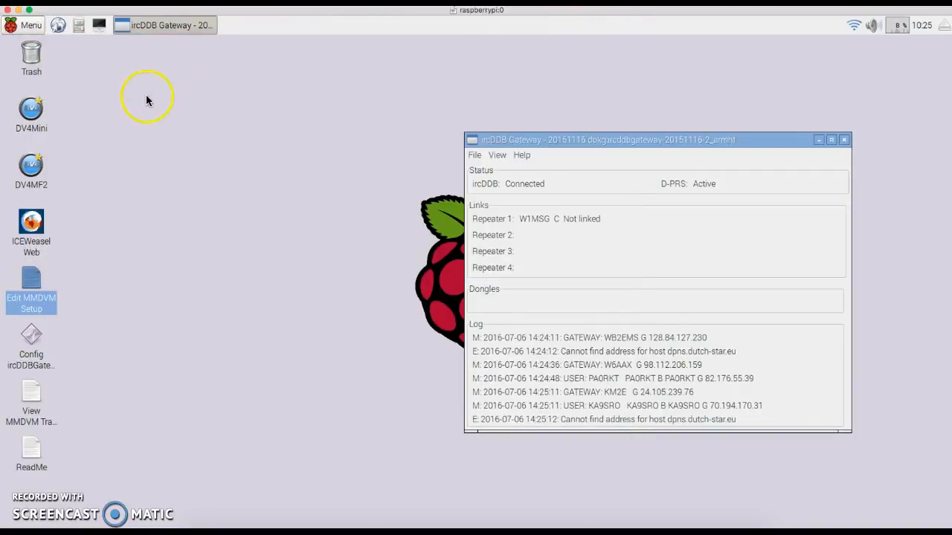
pyautogui.moveTo(237, 132)
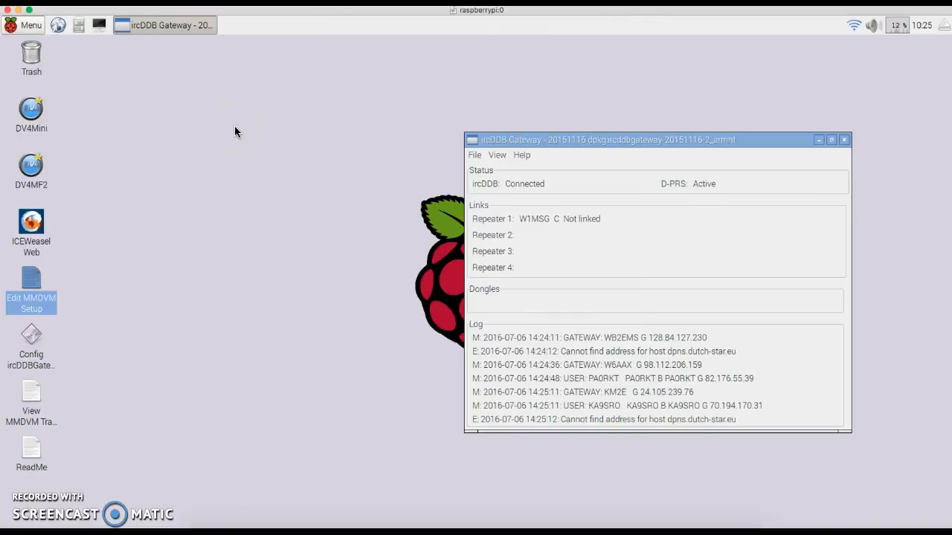
pyautogui.moveTo(239, 113)
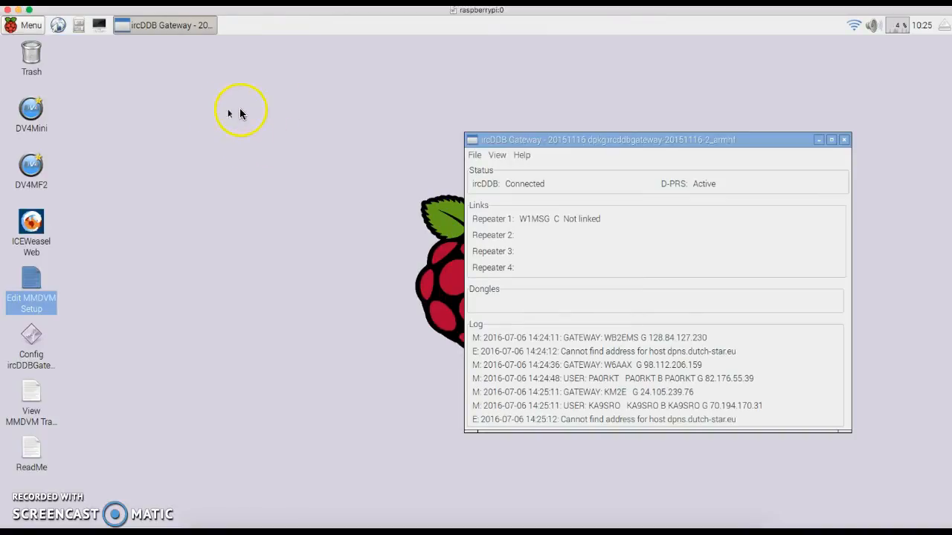
pyautogui.moveTo(174, 327)
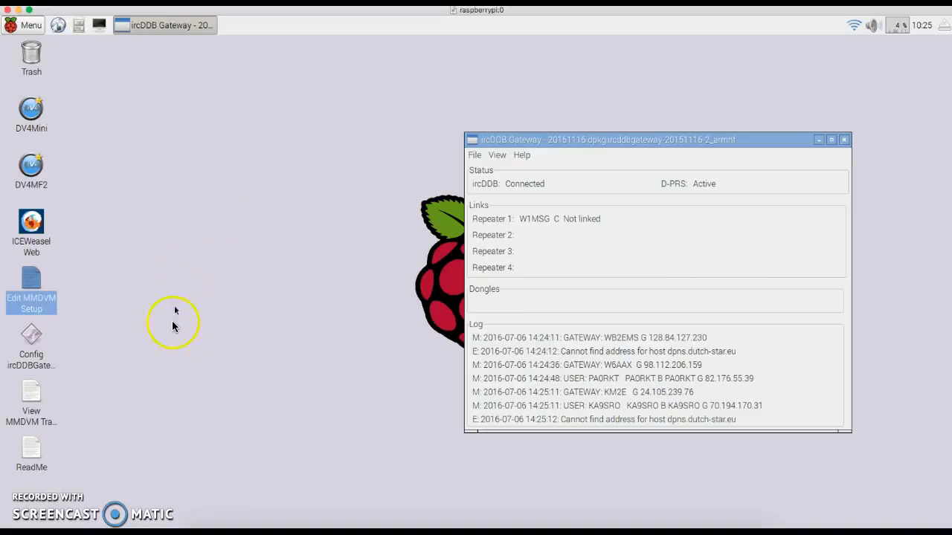
pyautogui.moveTo(136, 303)
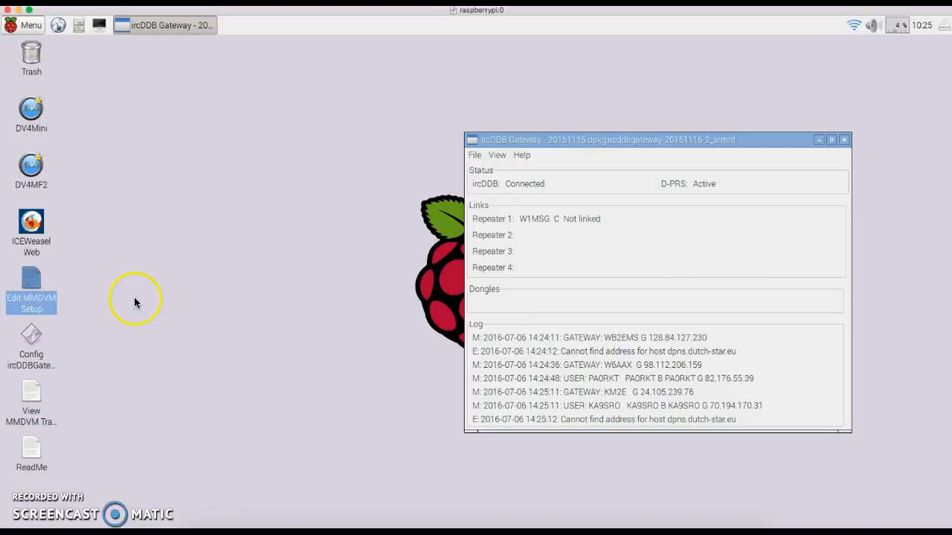
pyautogui.moveTo(263, 242)
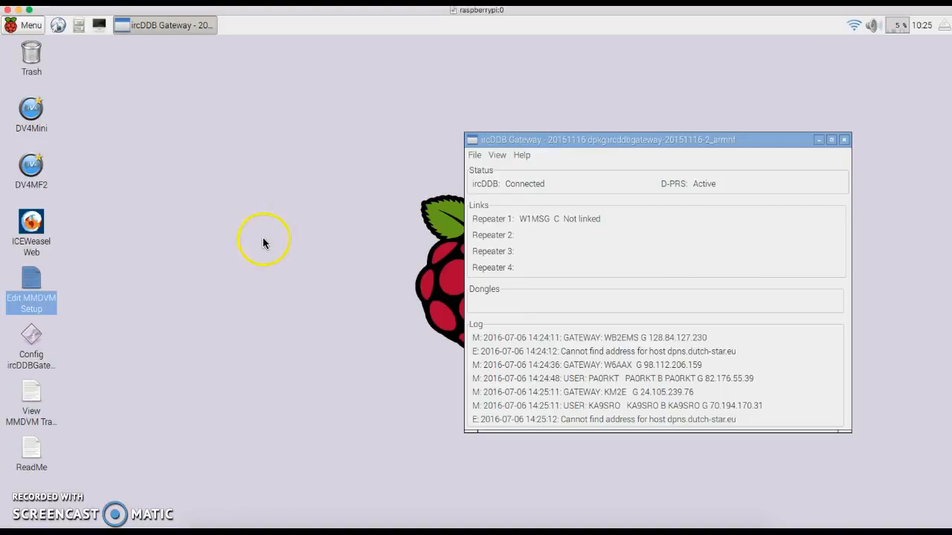
pyautogui.moveTo(216, 290)
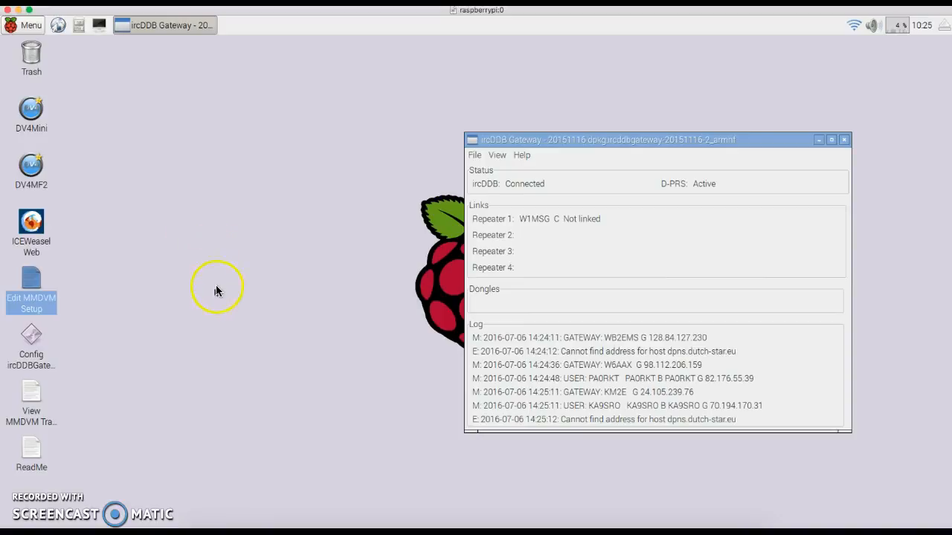
pyautogui.moveTo(206, 323)
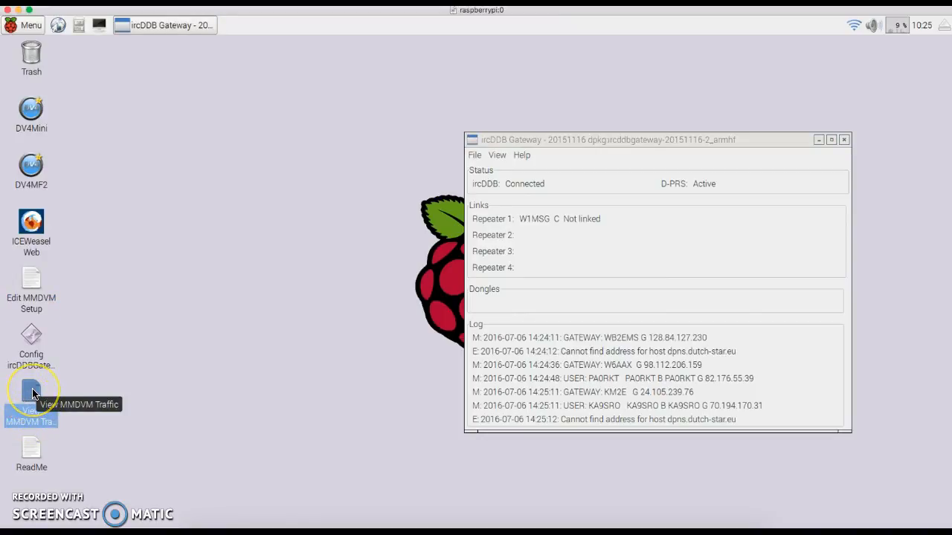
pyautogui.doubleClick(31, 390)
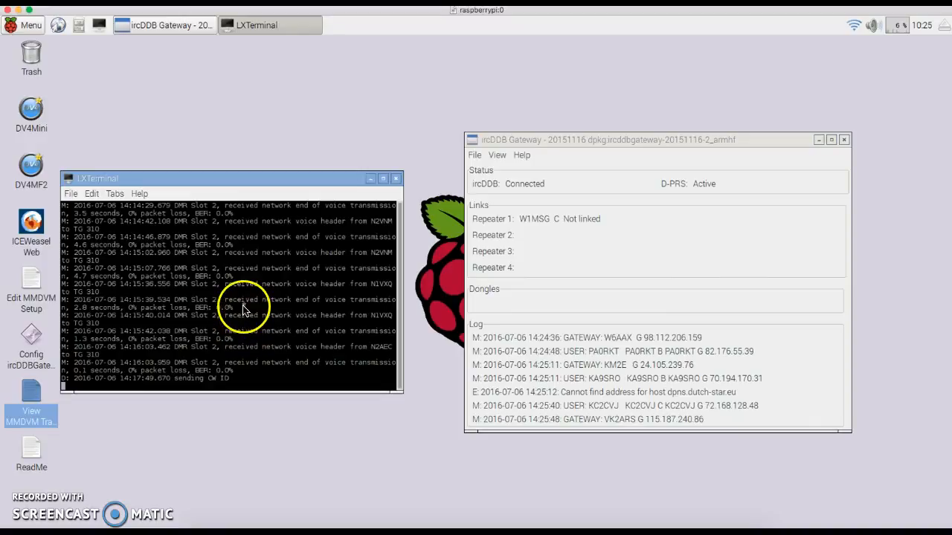
pyautogui.moveTo(207, 288)
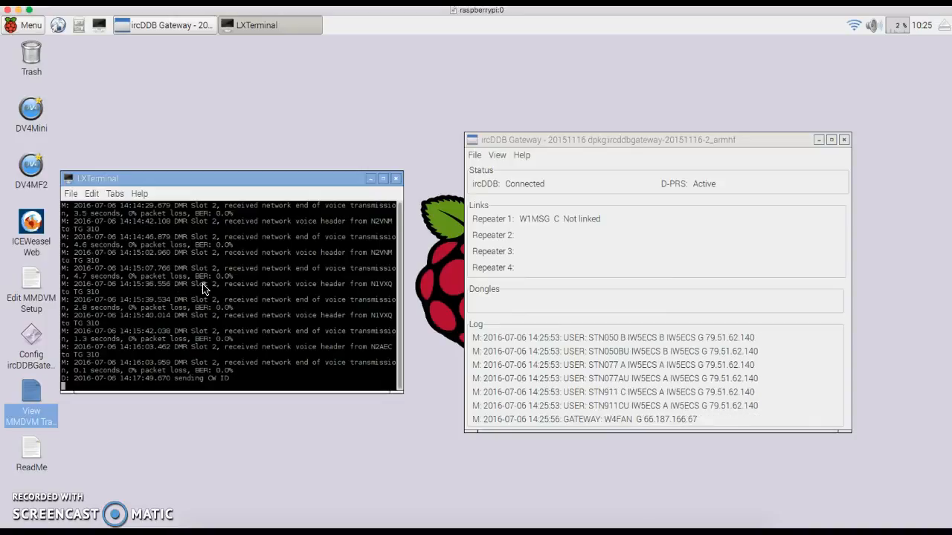
pyautogui.click(396, 179)
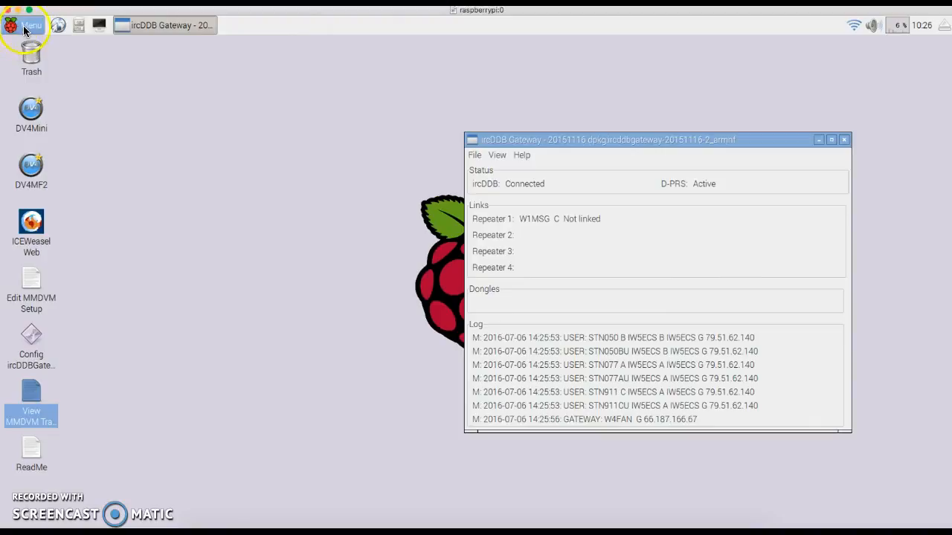
# - From the applications menu, bring up End session and select Reboot
pyautogui.click(25, 24)
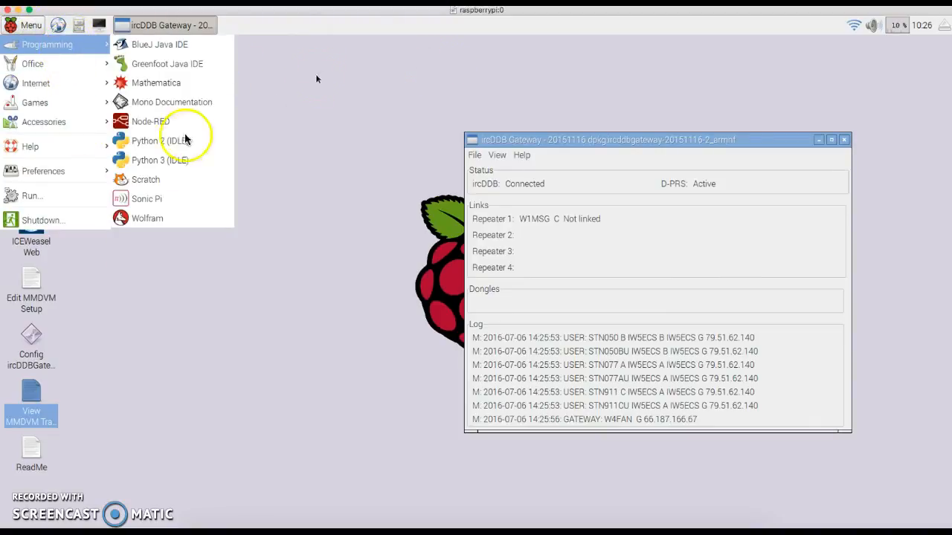
pyautogui.click(281, 165)
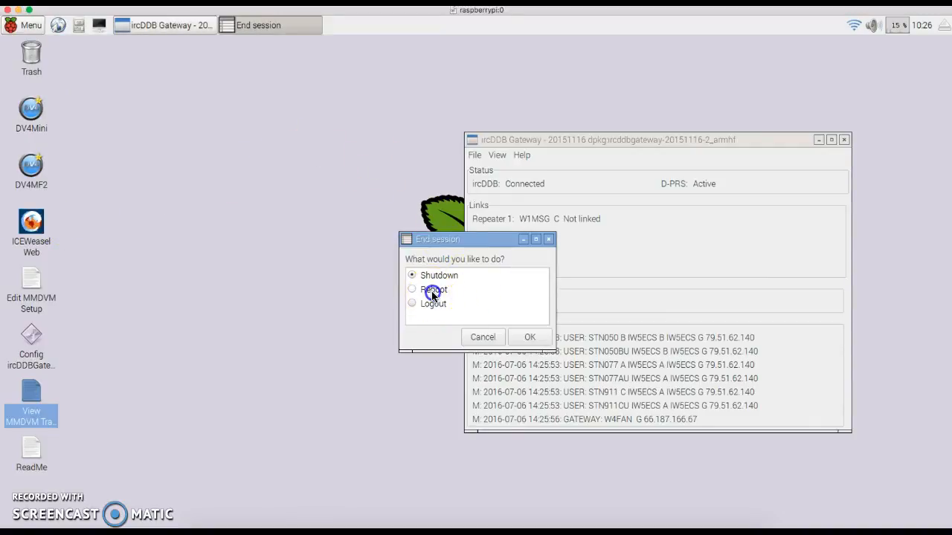
pyautogui.click(412, 289)
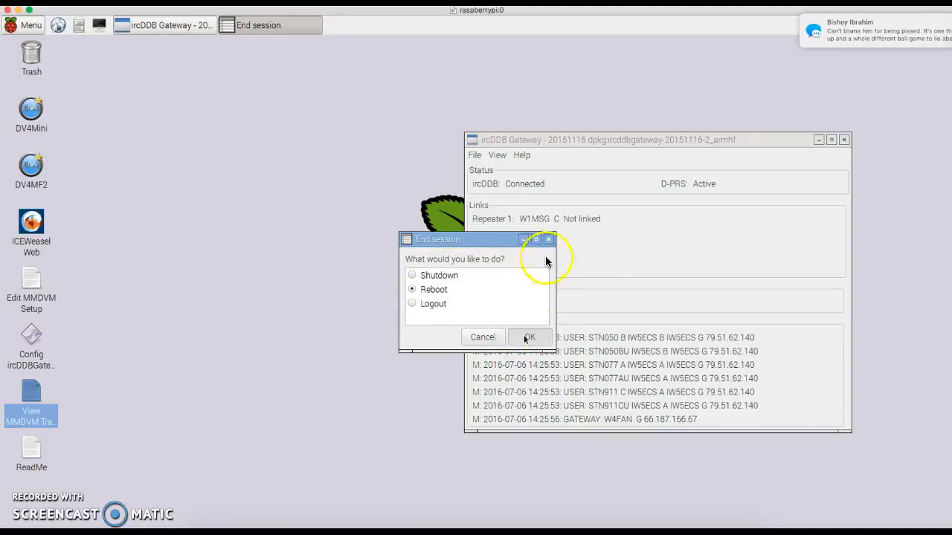
pyautogui.moveTo(765, 27)
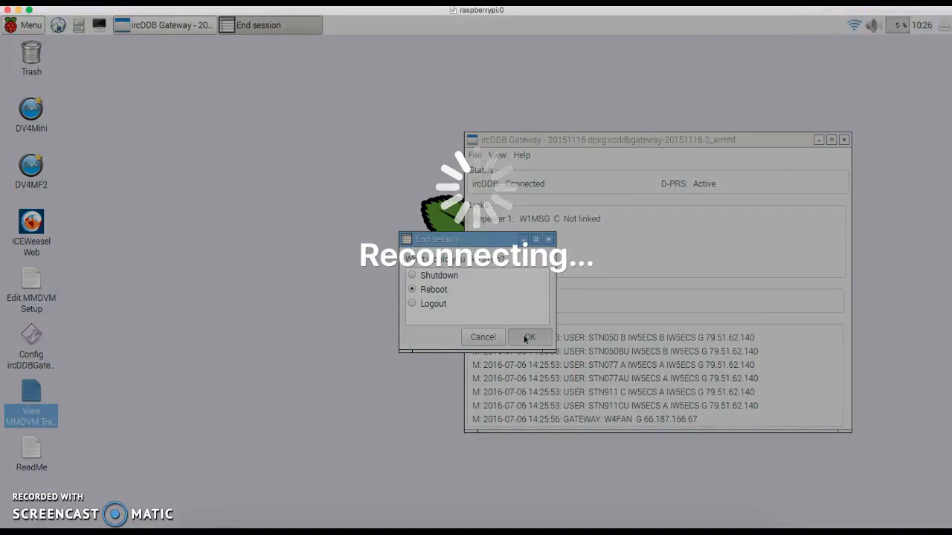
pyautogui.moveTo(781, 41)
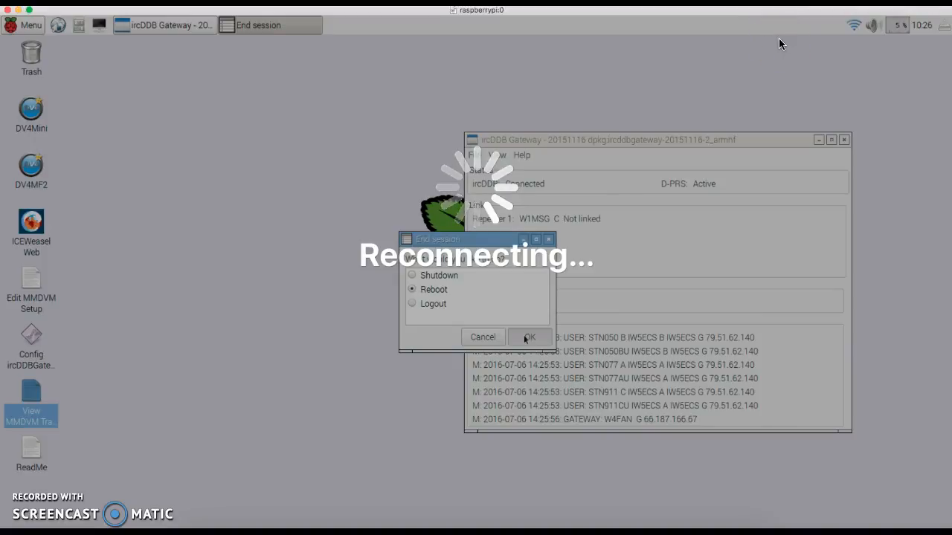
pyautogui.moveTo(680, 45)
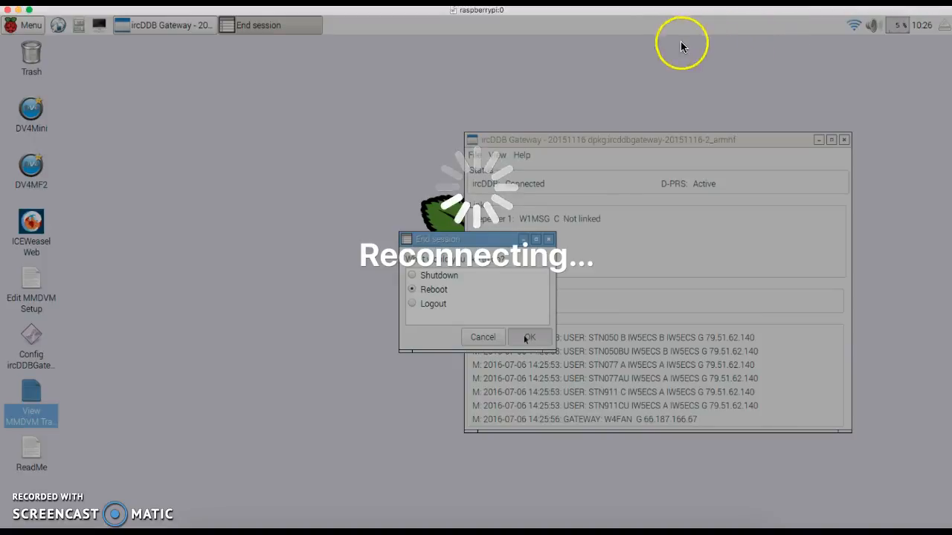
pyautogui.moveTo(400, 102)
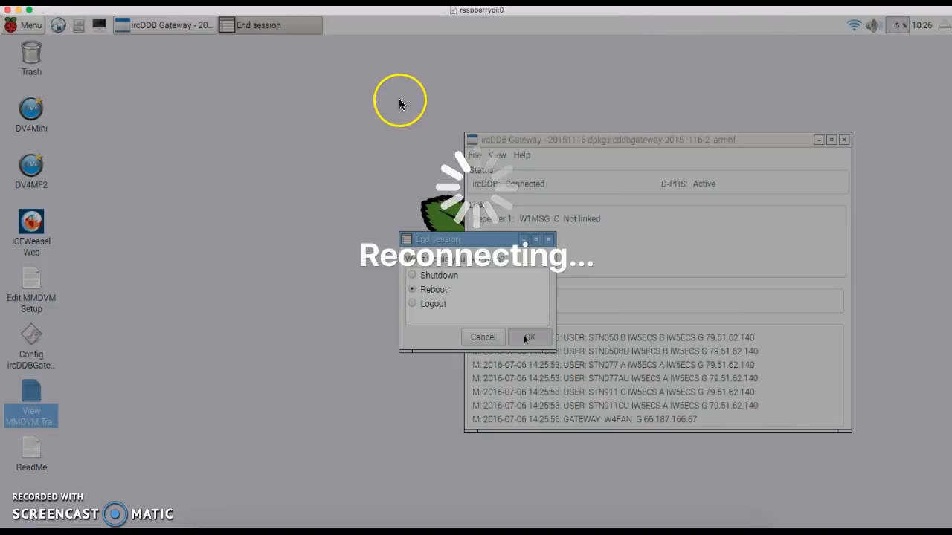
pyautogui.moveTo(381, 99)
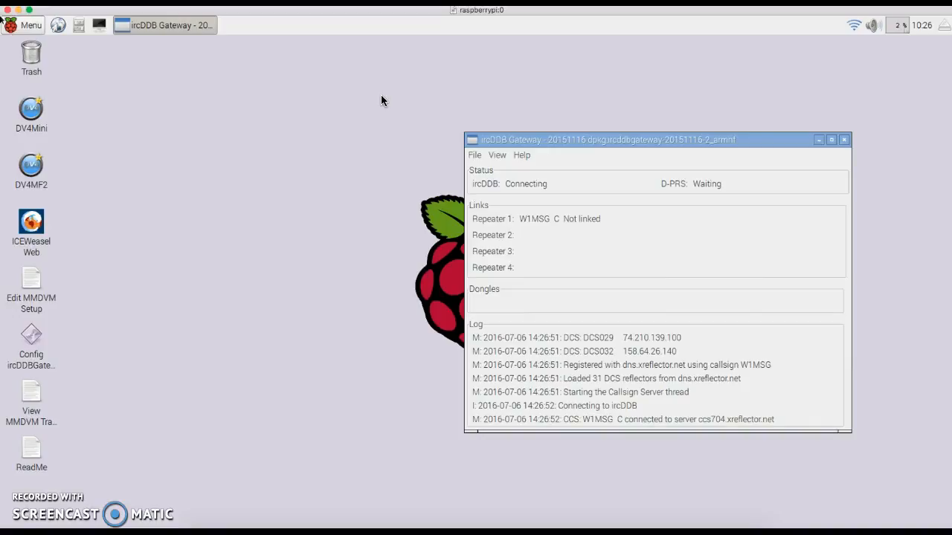
pyautogui.moveTo(628, 143)
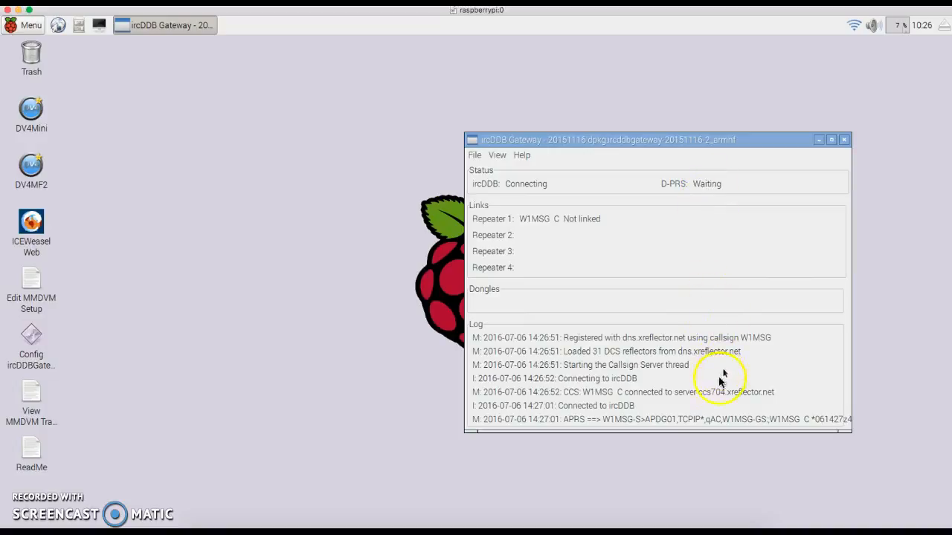
pyautogui.moveTo(491, 192)
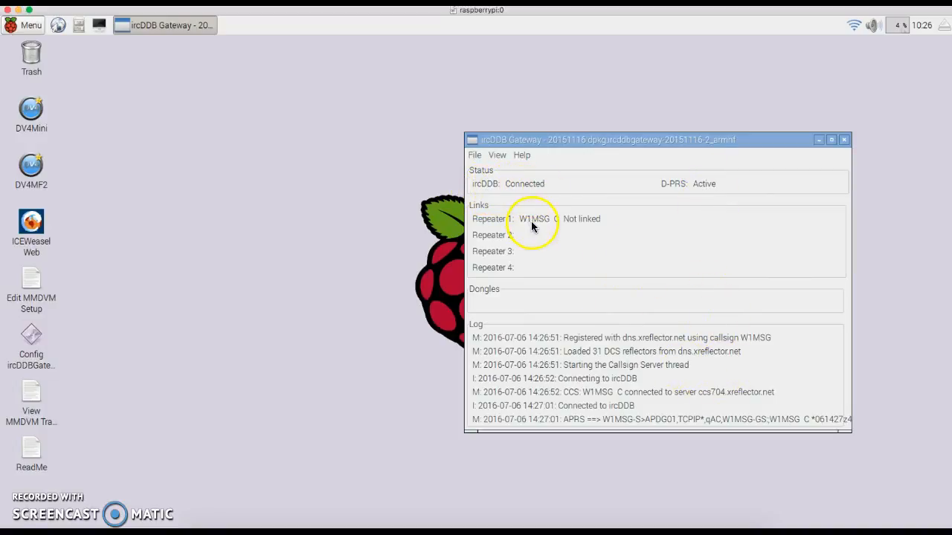
pyautogui.moveTo(610, 282)
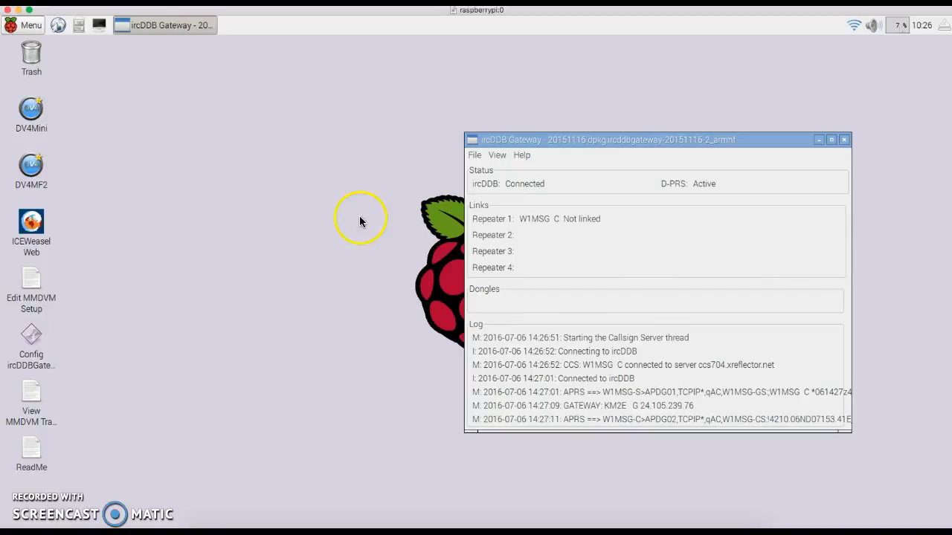
pyautogui.moveTo(31, 390)
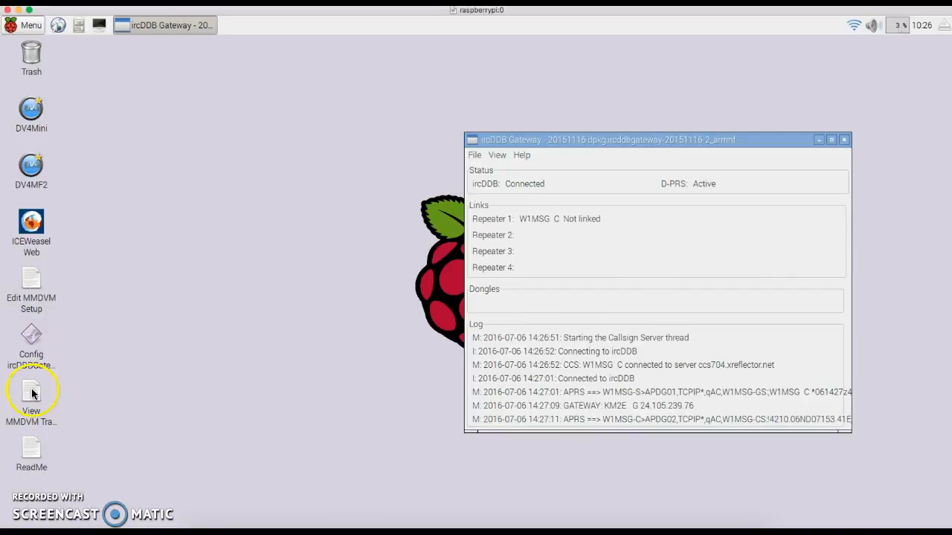
pyautogui.moveTo(31, 390)
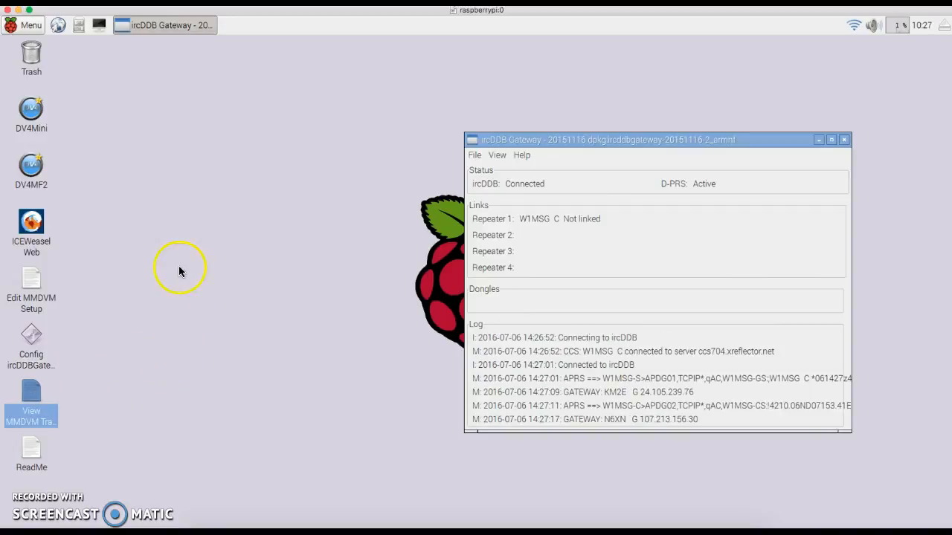
pyautogui.moveTo(149, 310)
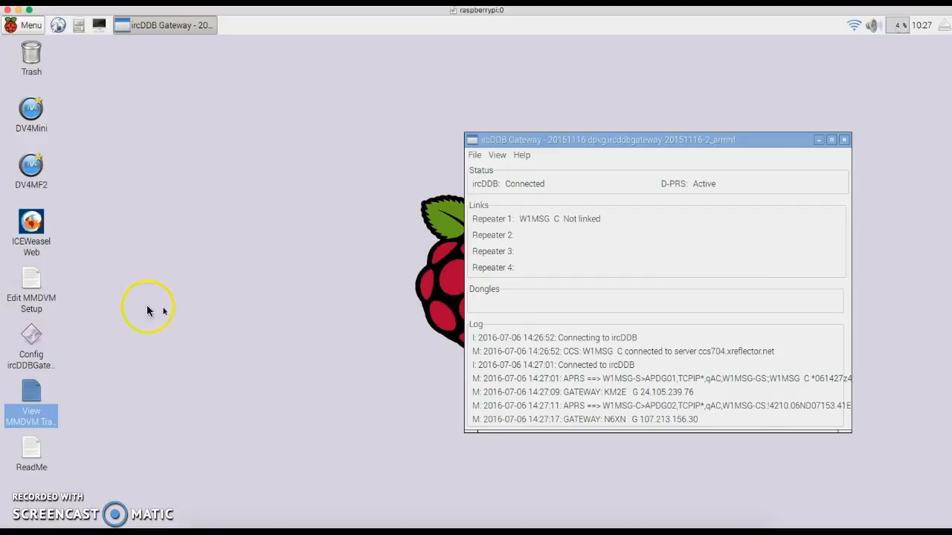
pyautogui.moveTo(84, 392)
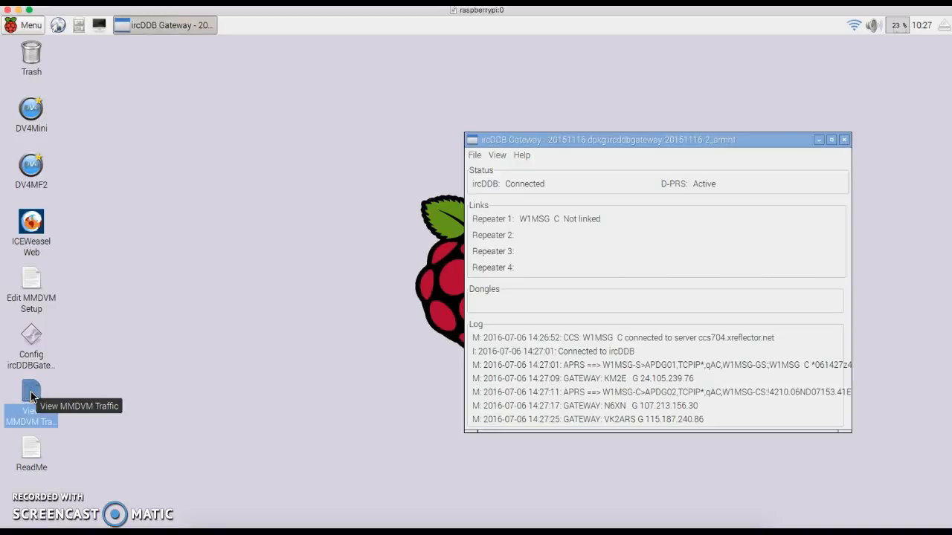
# - Launch View MMDVM Traffic to show the live traffic log in LXTerminal
pyautogui.click(31, 387)
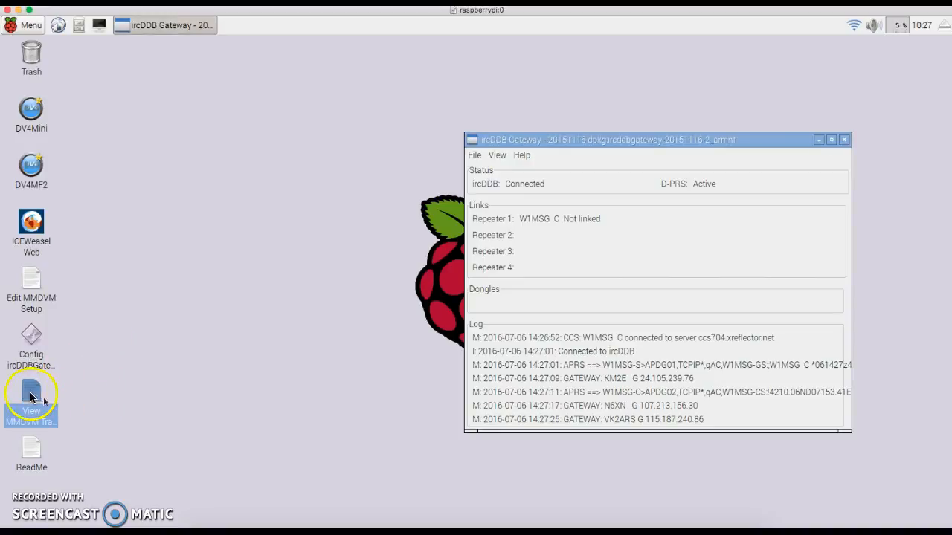
pyautogui.moveTo(31, 391)
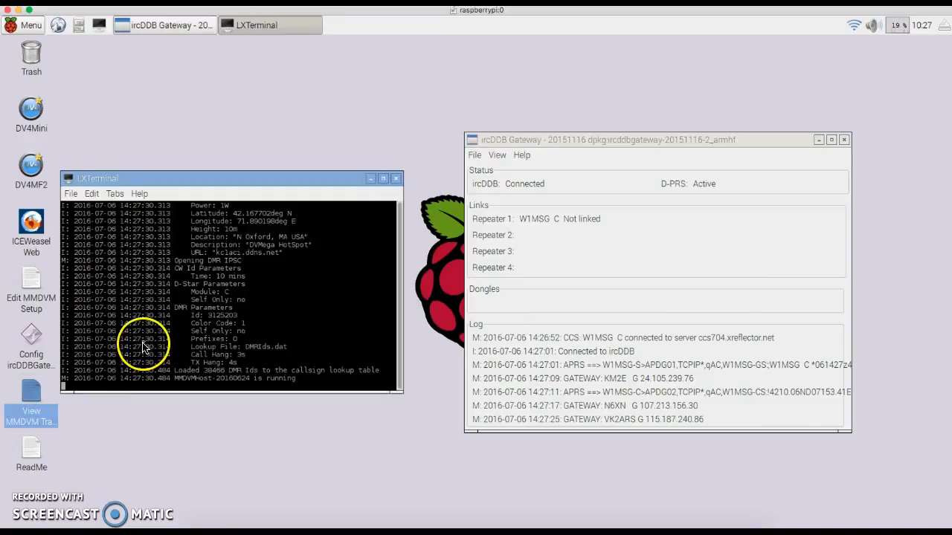
pyautogui.moveTo(245, 238)
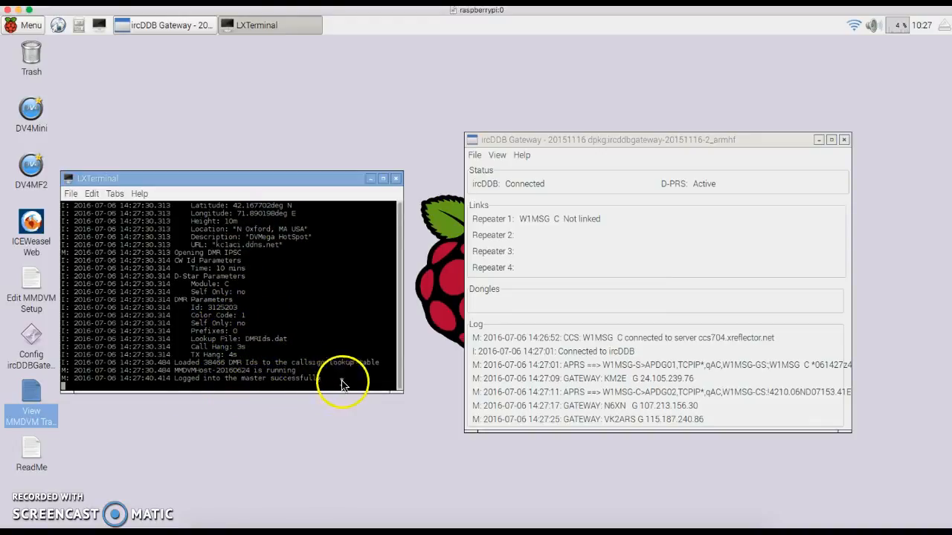
pyautogui.moveTo(325, 313)
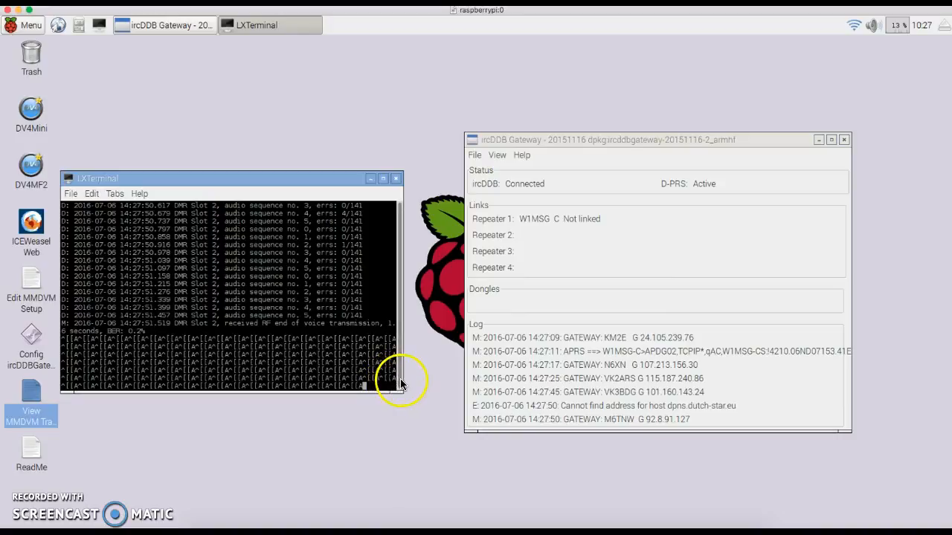
pyautogui.moveTo(400, 215)
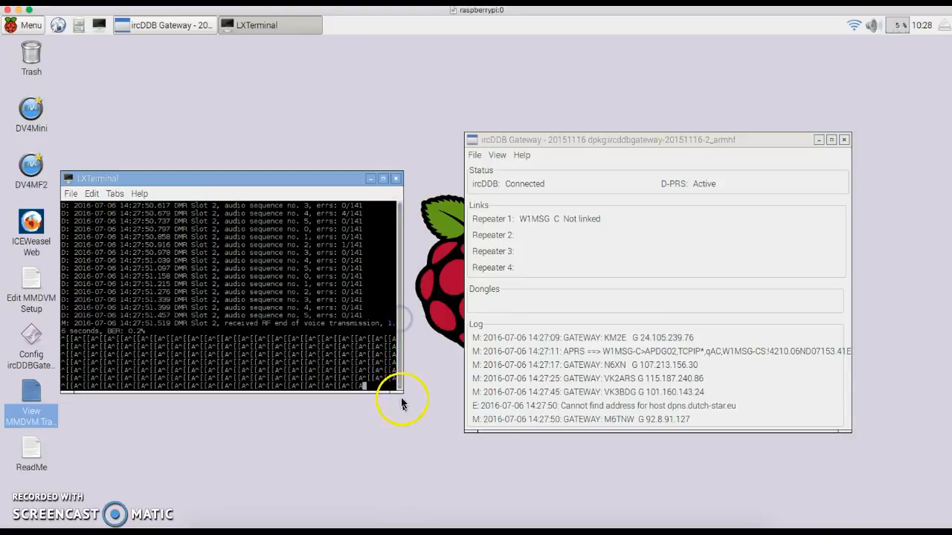
pyautogui.moveTo(628, 498)
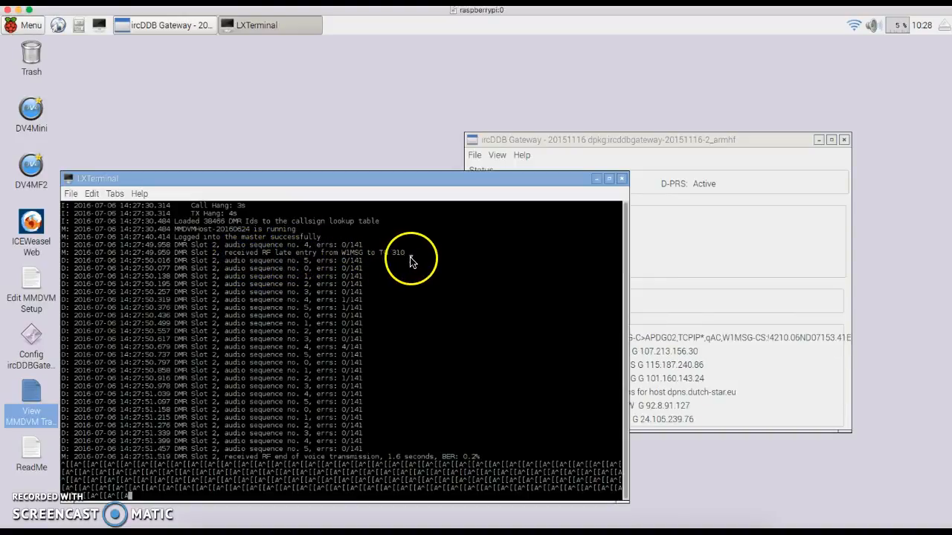
pyautogui.moveTo(434, 292)
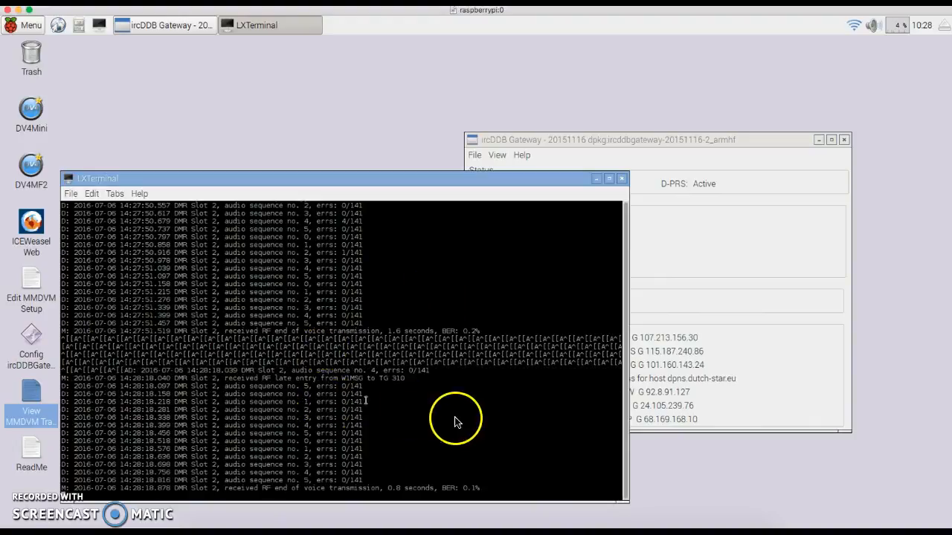
pyautogui.moveTo(318, 340)
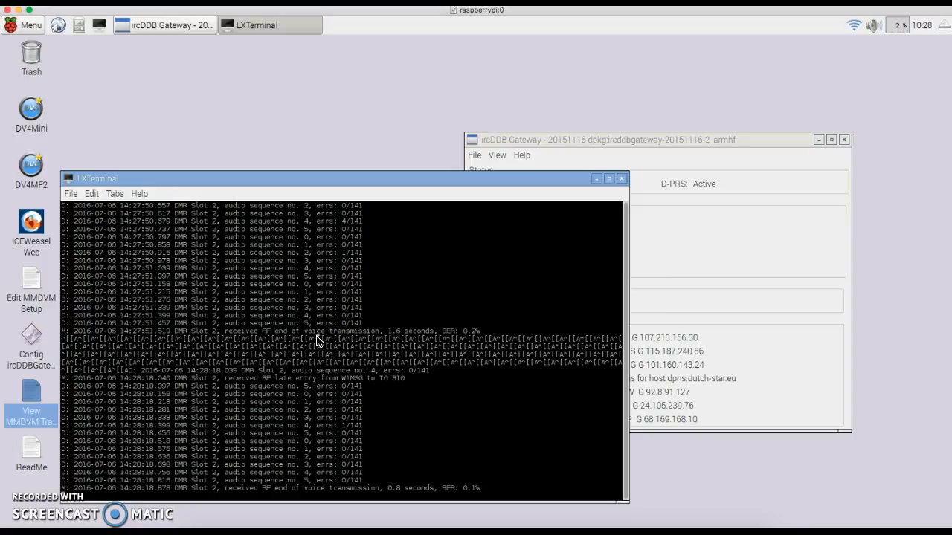
# - Focus the MMDVM traffic terminal window
pyautogui.click(621, 179)
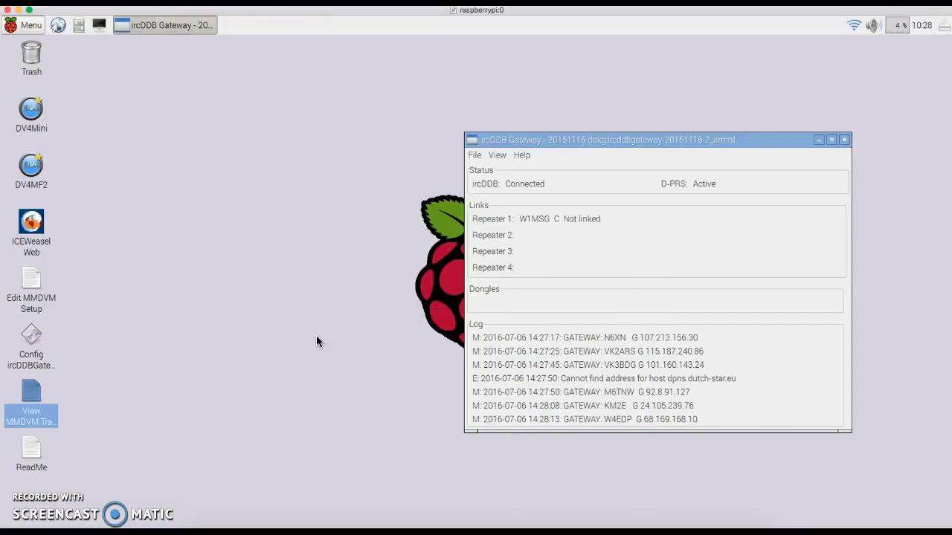
pyautogui.click(31, 390)
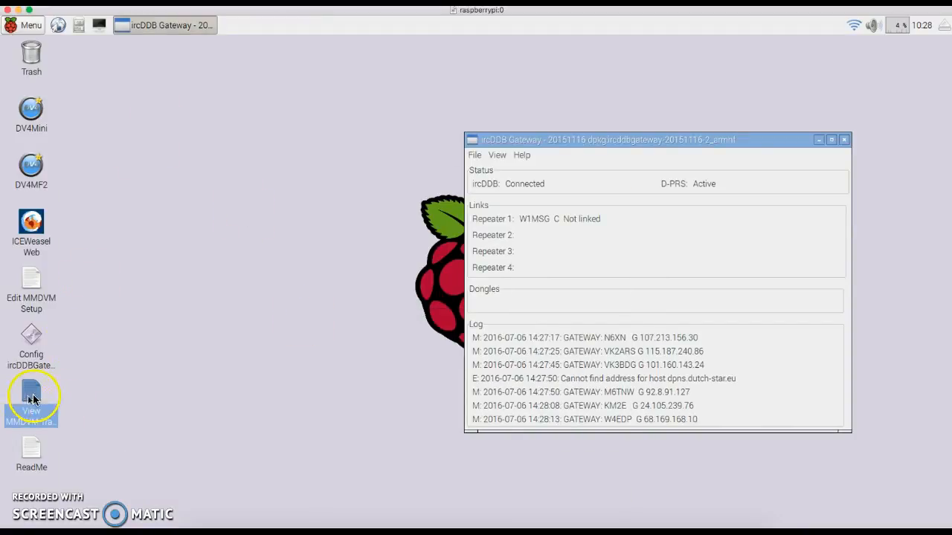
pyautogui.moveTo(31, 394)
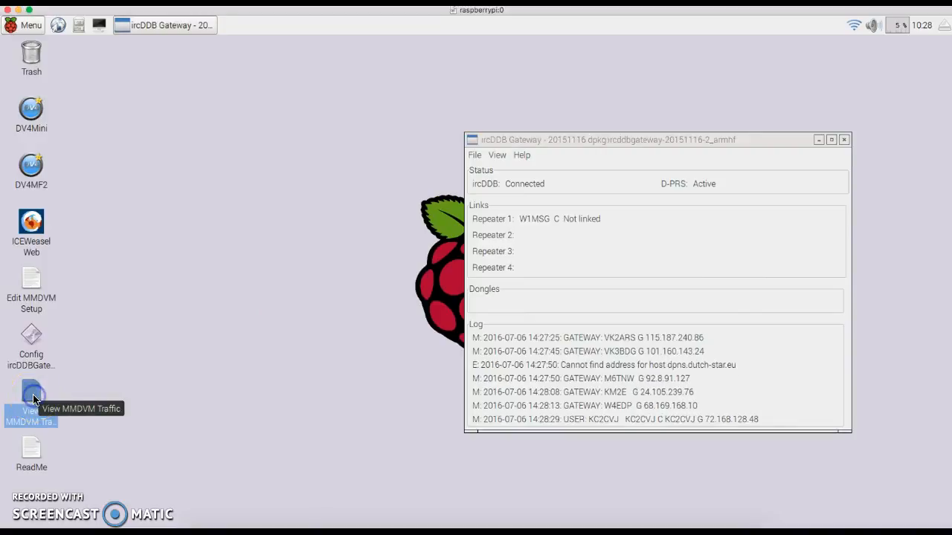